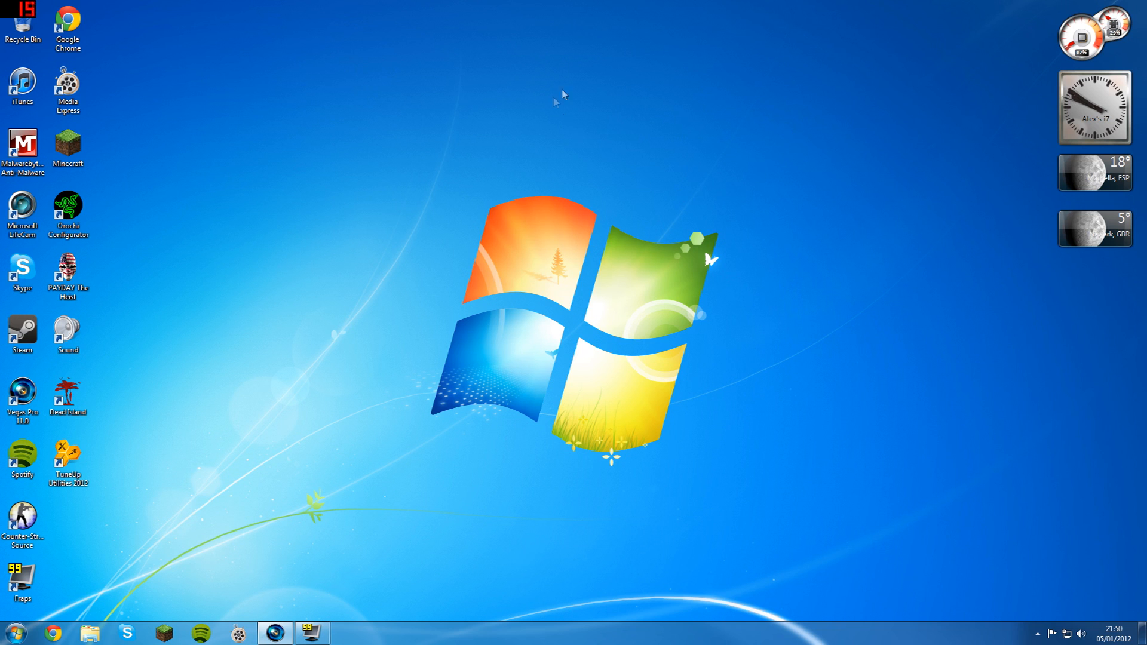
mouse_move(788, 123)
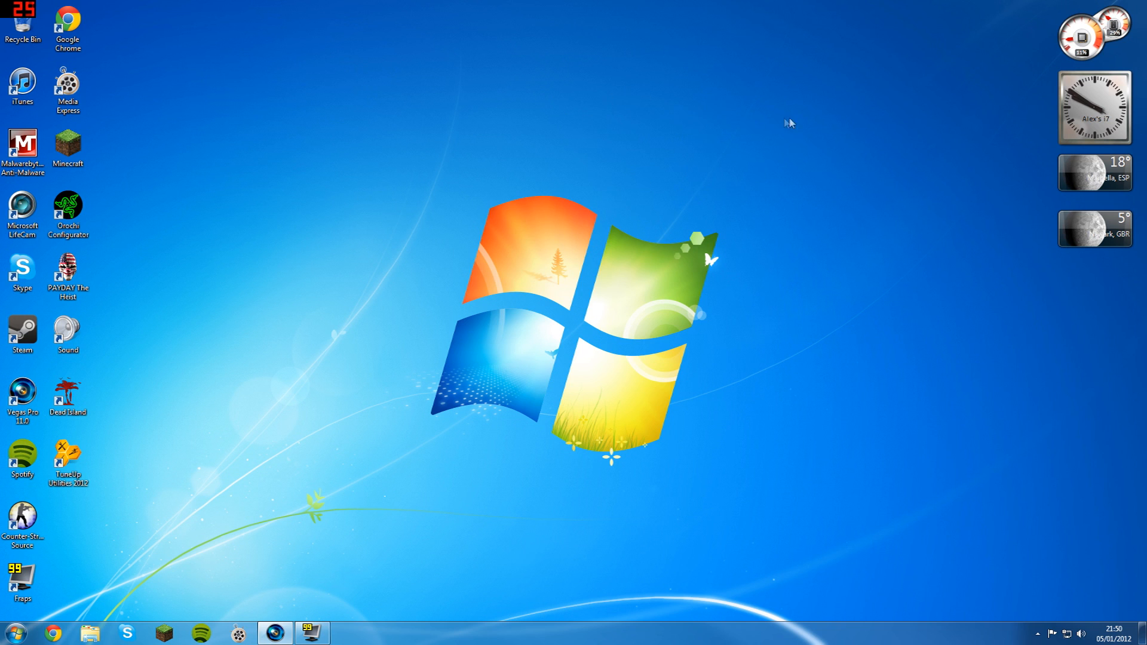
mouse_move(811, 123)
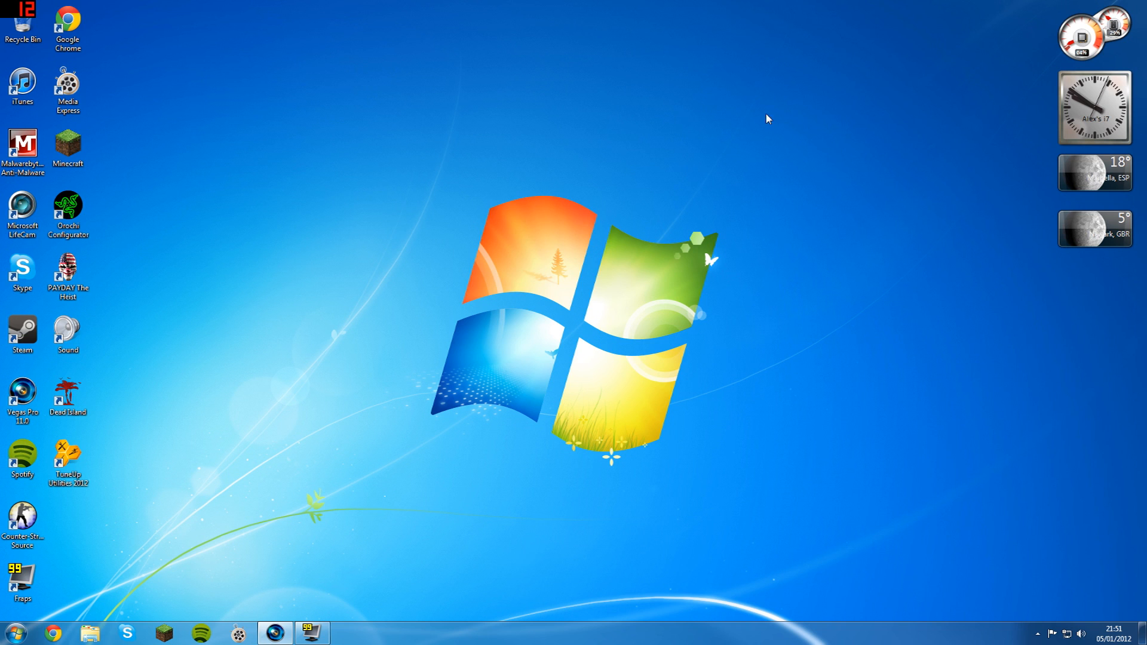
mouse_move(793, 115)
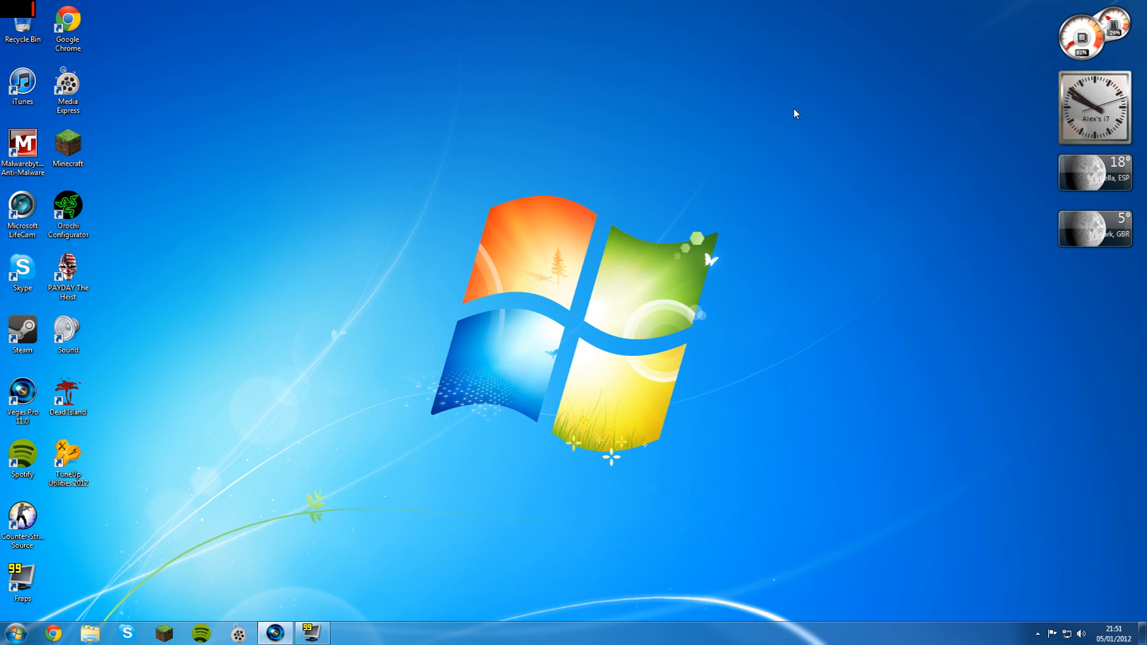
mouse_move(789, 113)
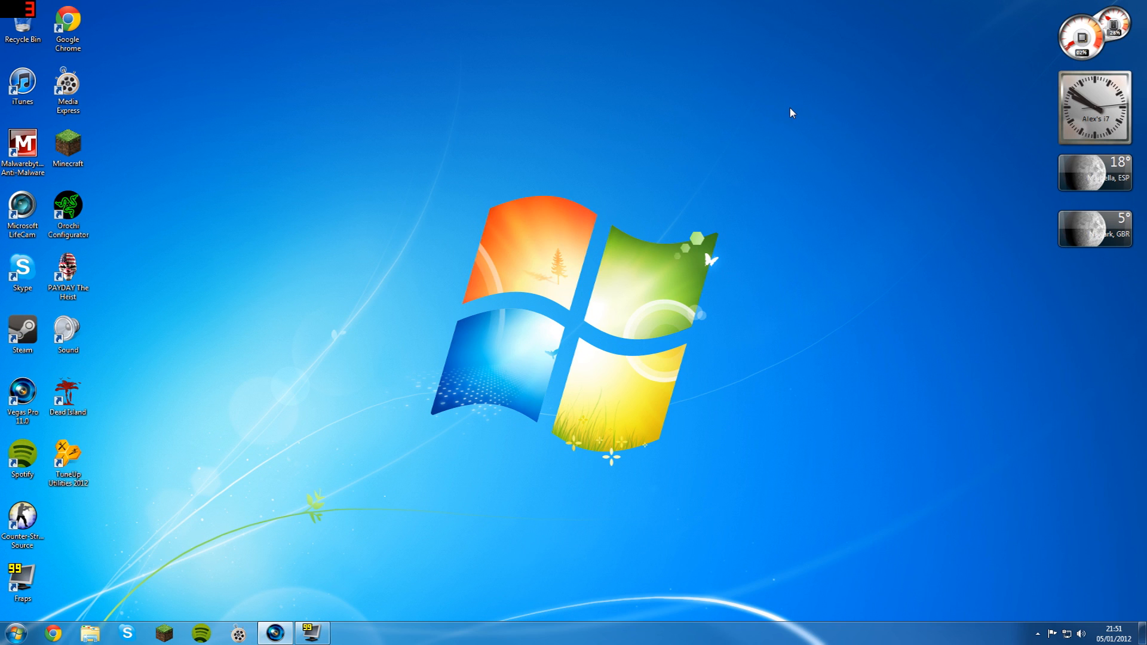
mouse_move(788, 147)
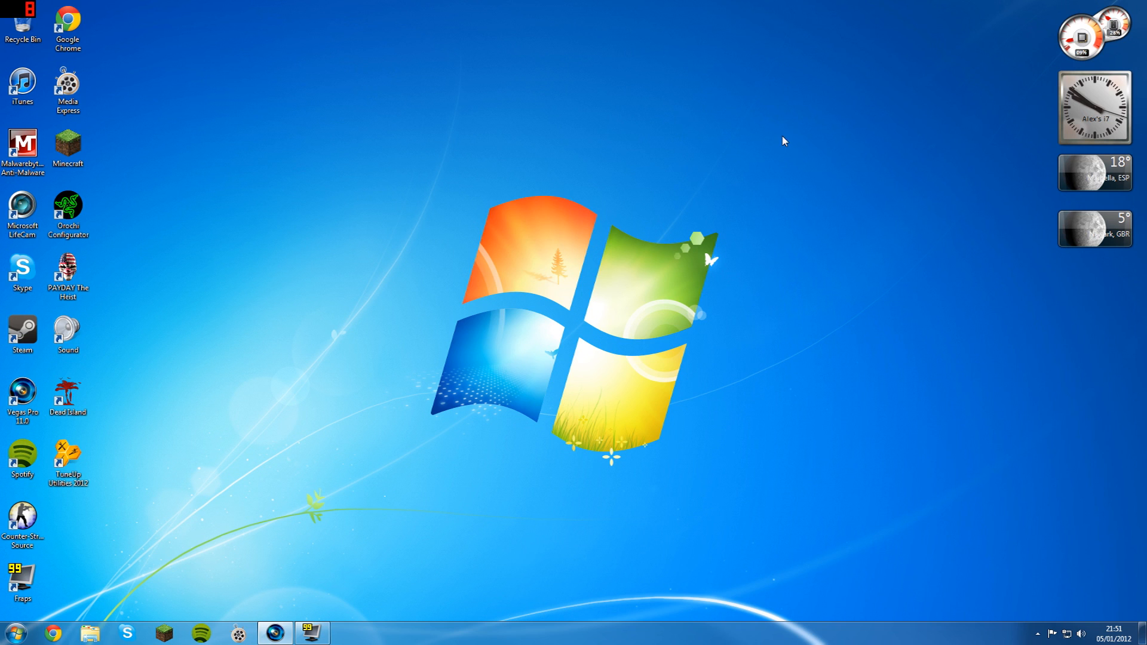
mouse_move(788, 146)
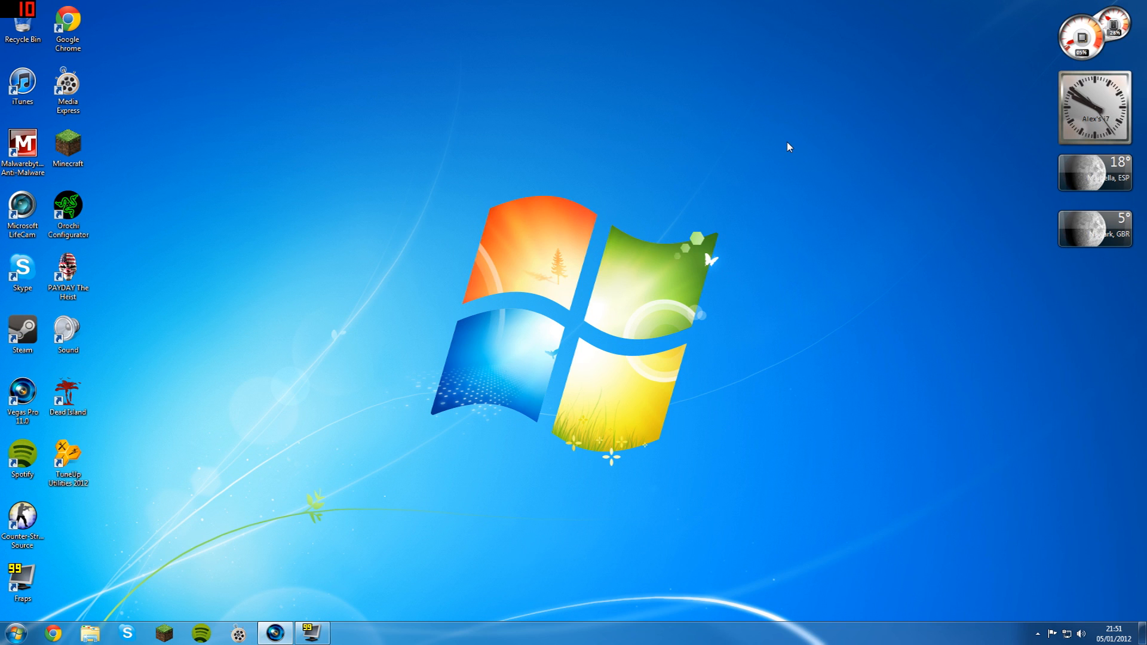
mouse_move(662, 186)
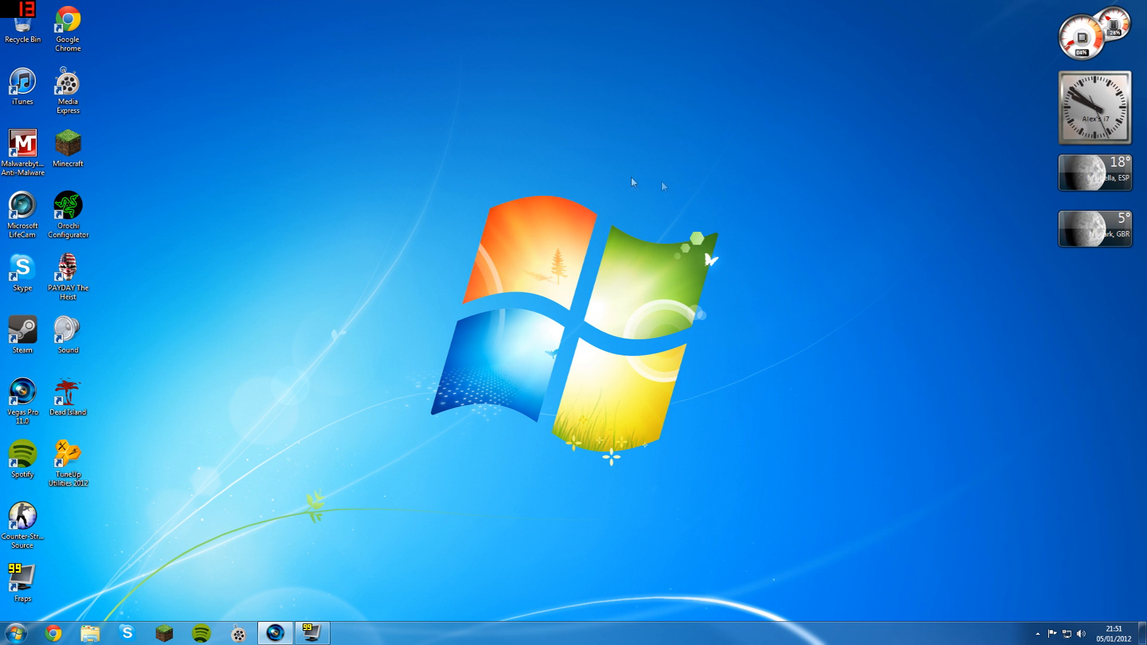
mouse_move(337, 170)
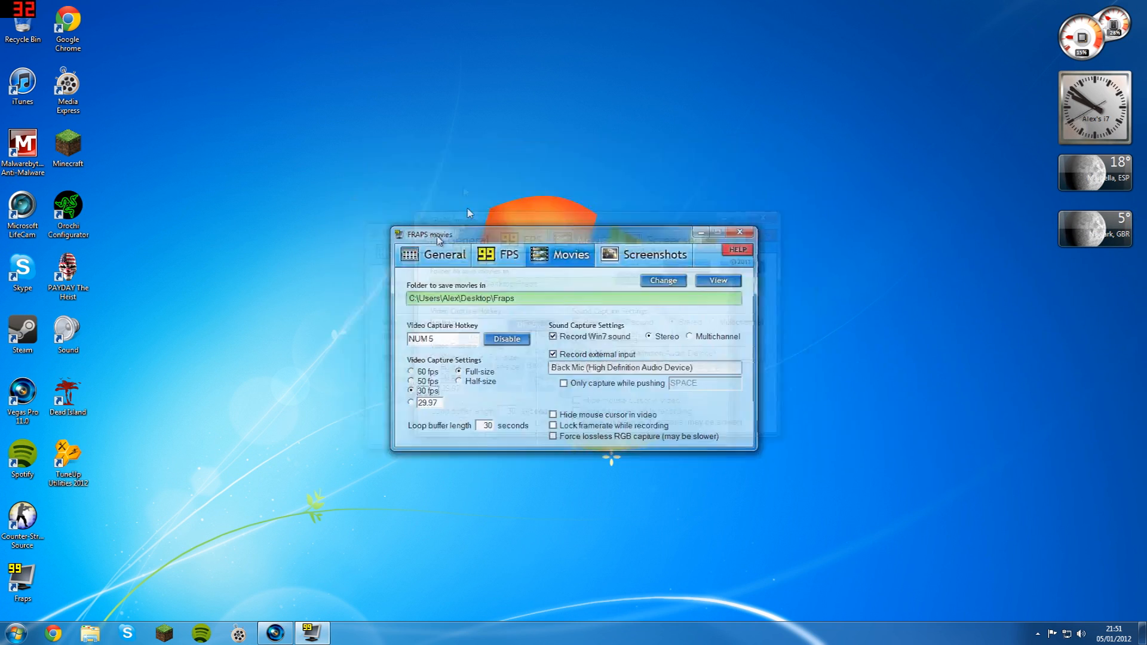
Show Fraps' General settings and review the start-minimized, always-on-top and Aero monitoring options.
click(444, 255)
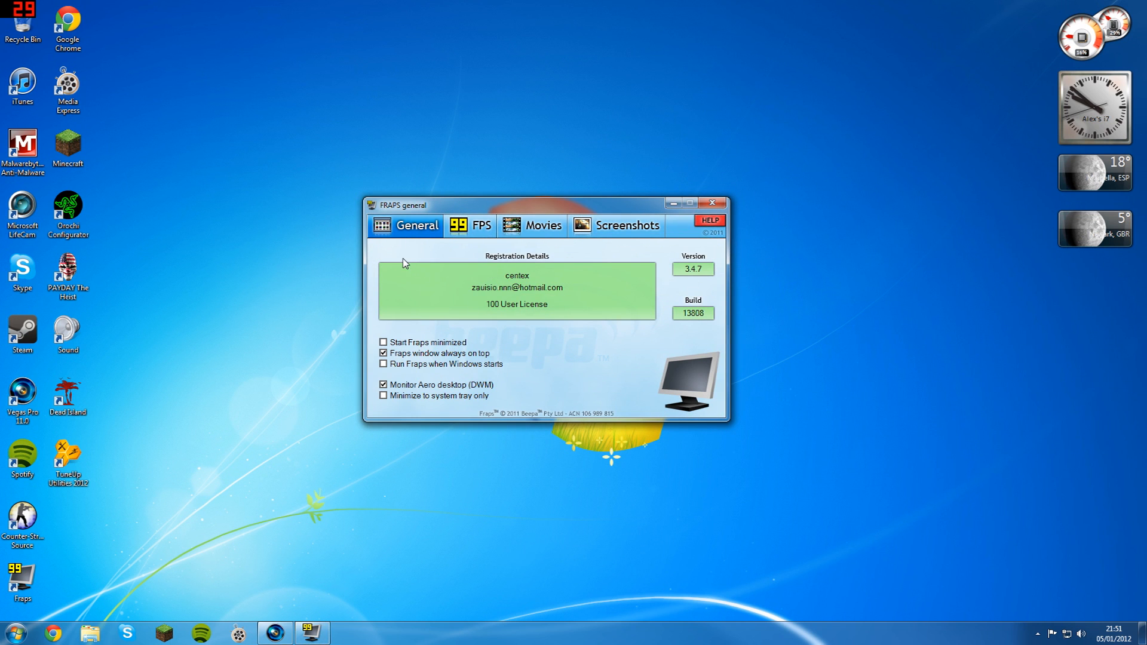
mouse_move(528, 286)
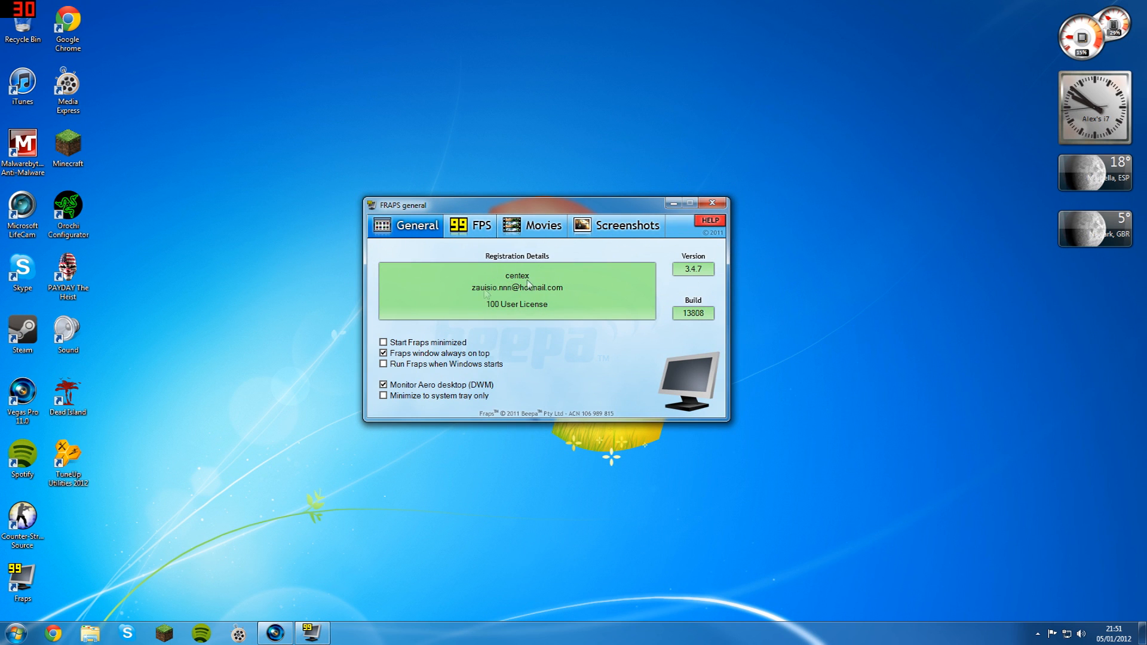
mouse_move(462, 345)
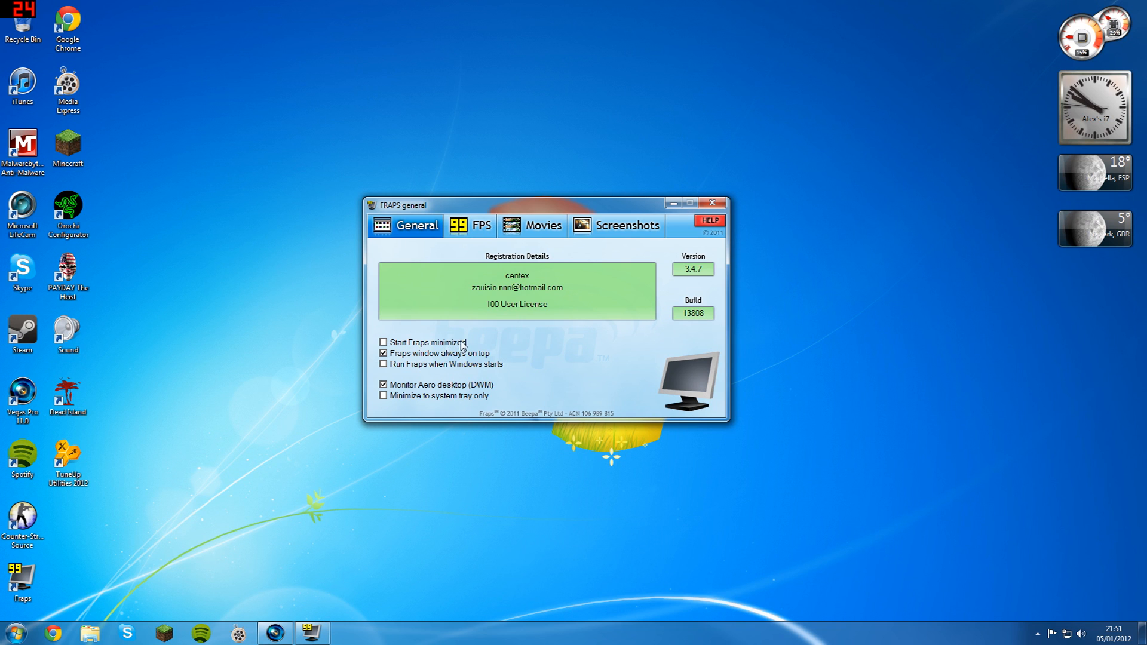
mouse_move(574, 331)
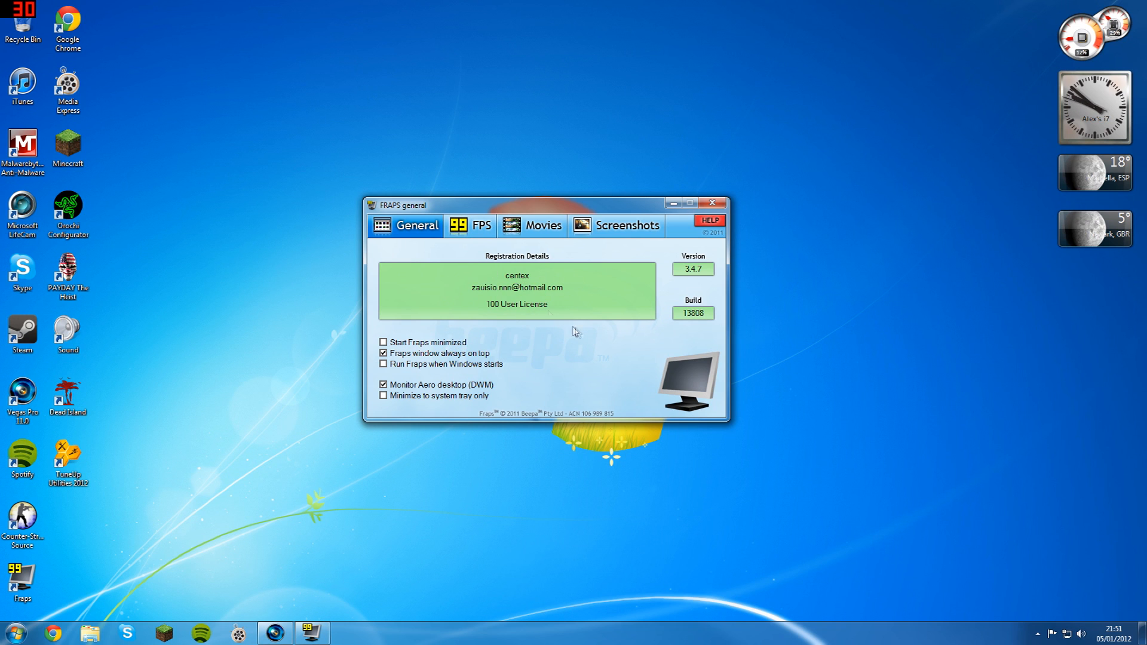
mouse_move(577, 332)
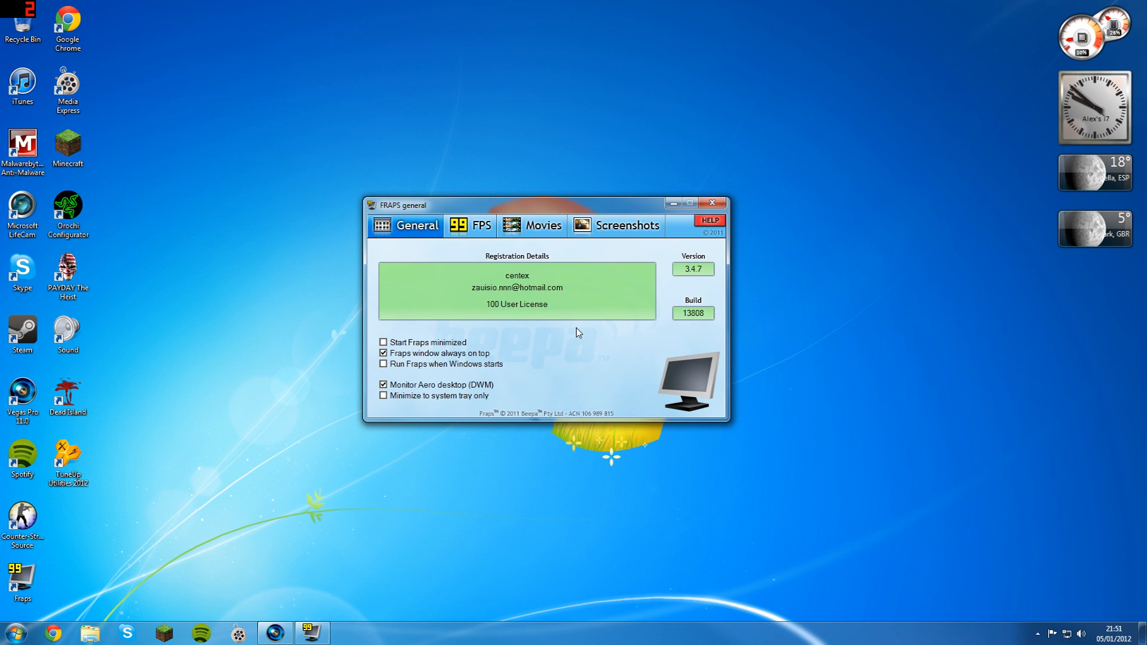
mouse_move(615, 345)
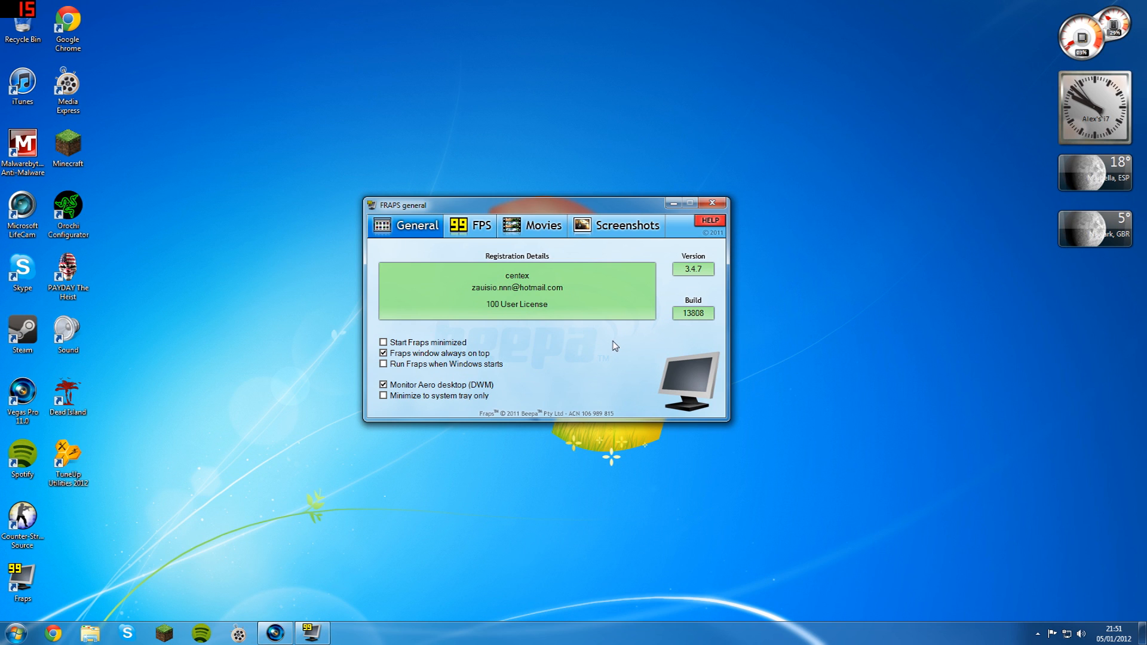
mouse_move(620, 391)
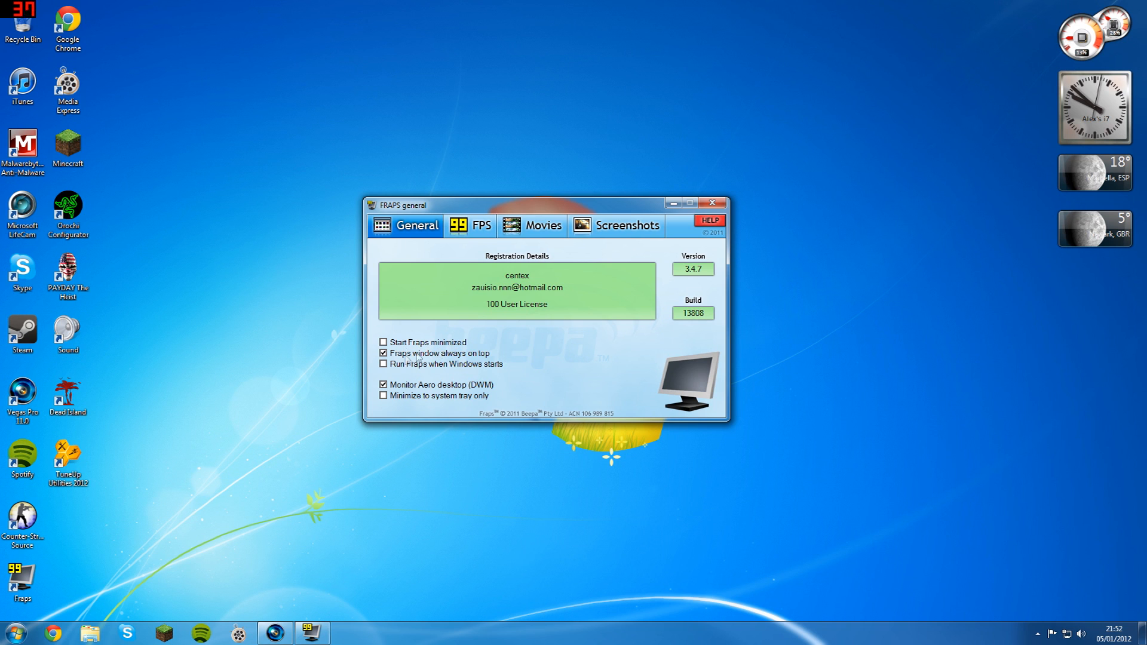
mouse_move(517, 359)
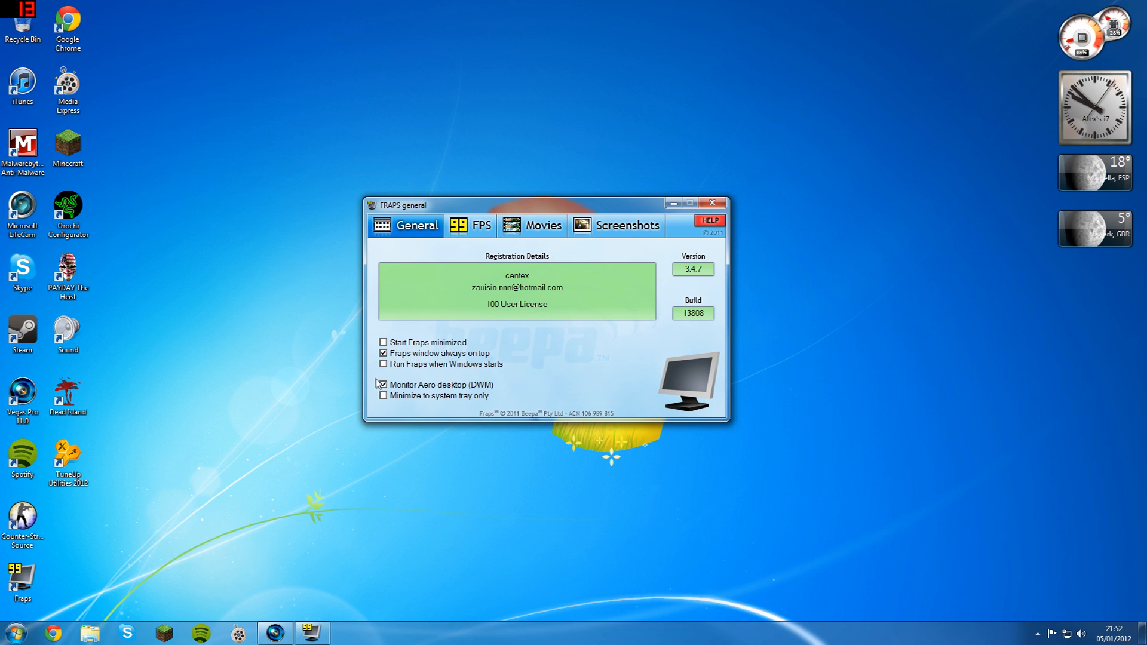
click(384, 384)
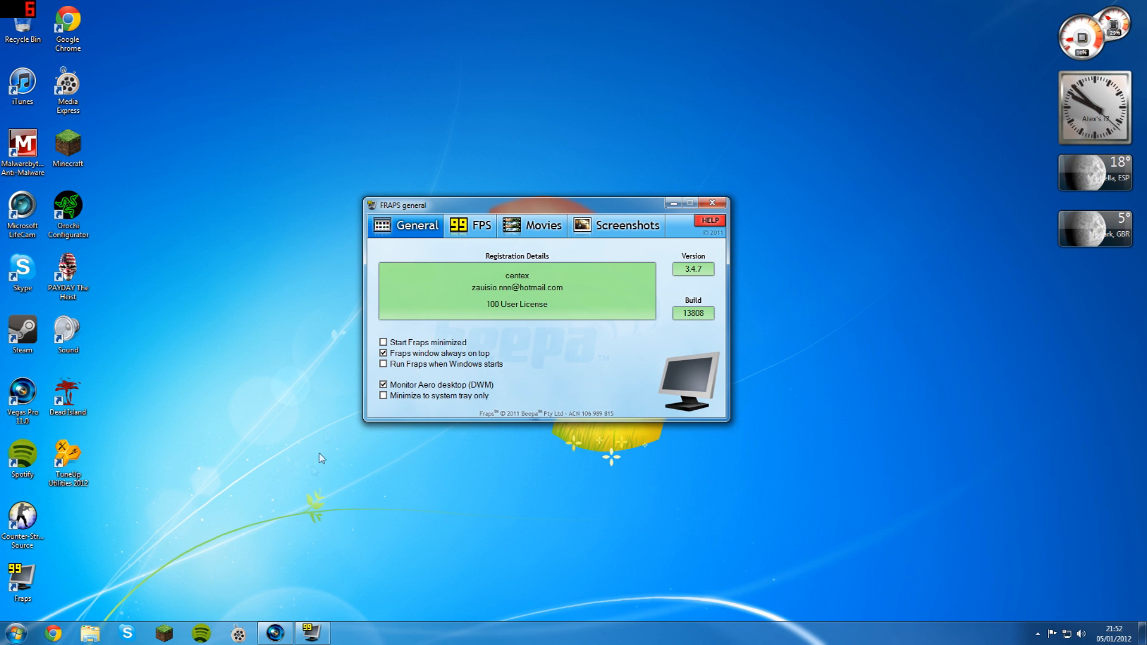
mouse_move(449, 398)
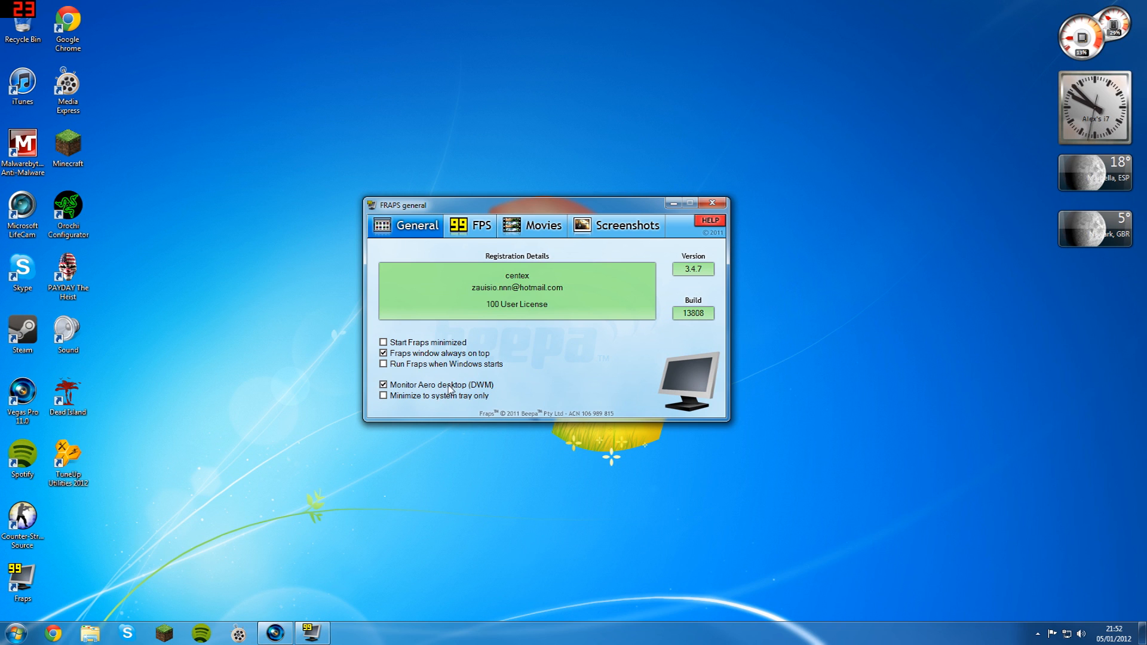
Show Fraps' FPS page, hide the frame counter, then return it to the top-left corner.
click(472, 225)
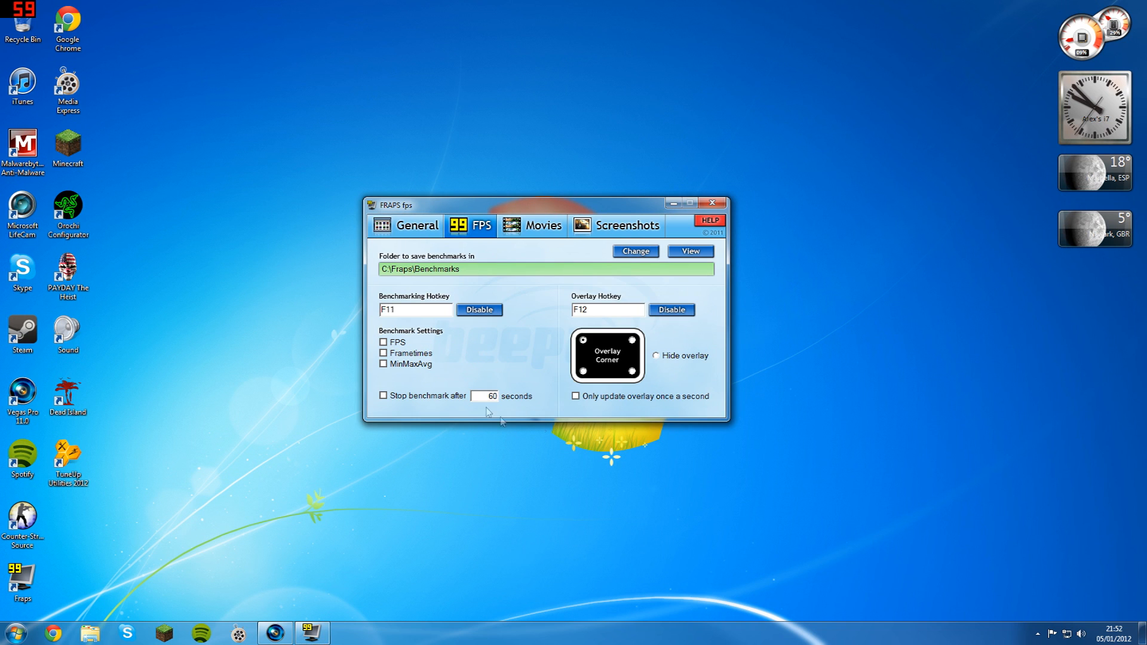
mouse_move(524, 438)
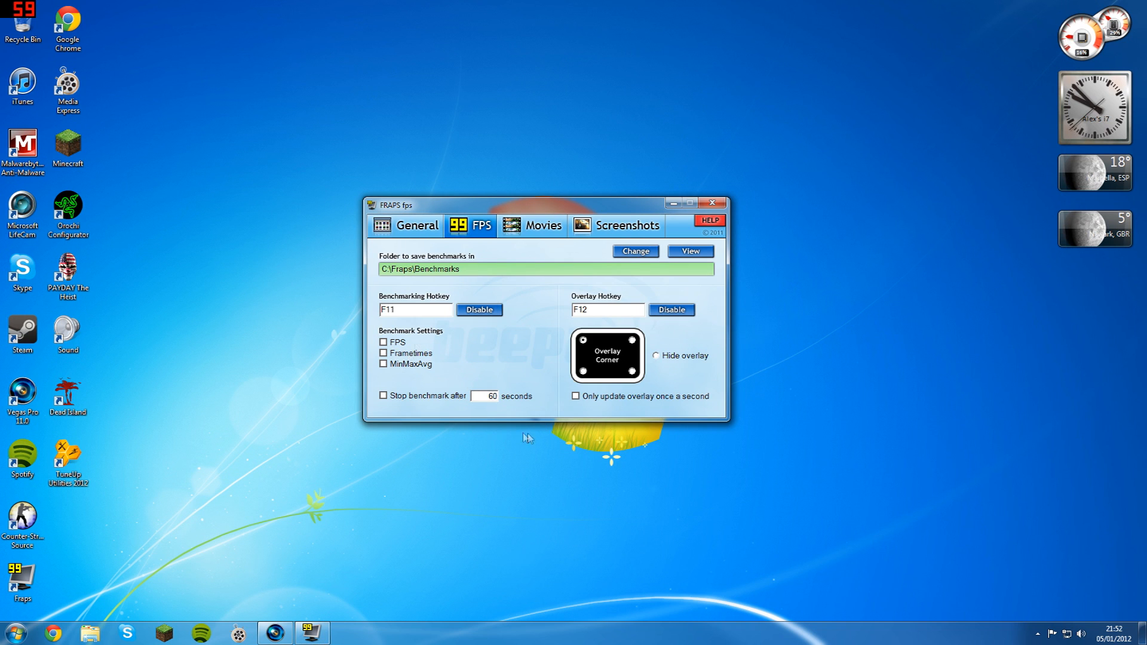
mouse_move(557, 445)
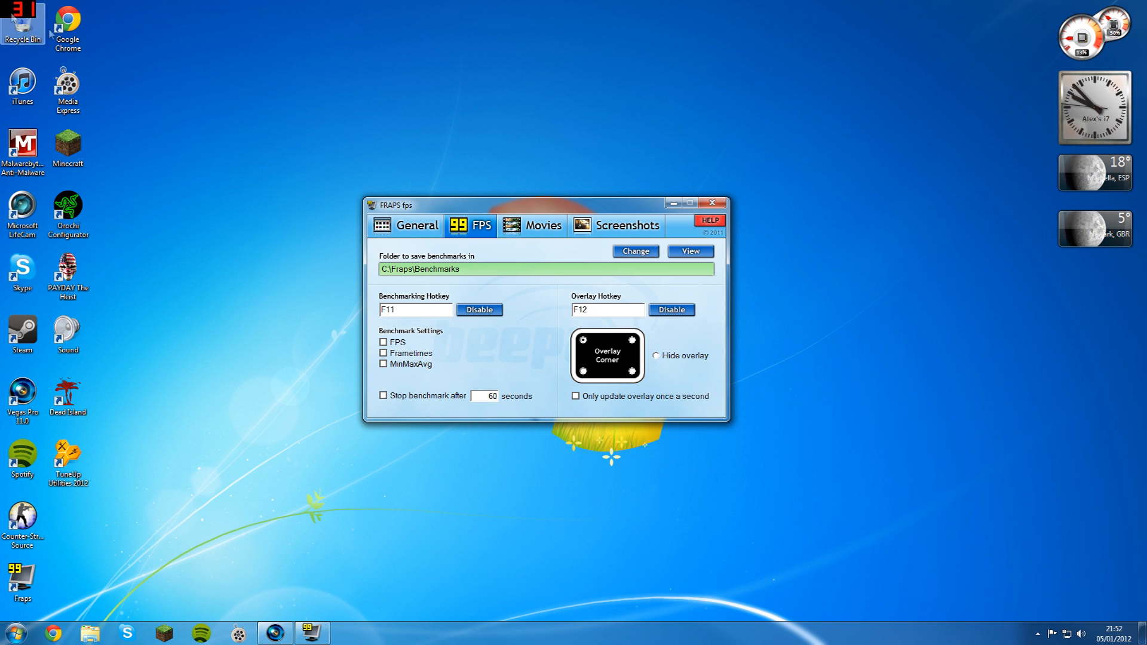
mouse_move(307, 165)
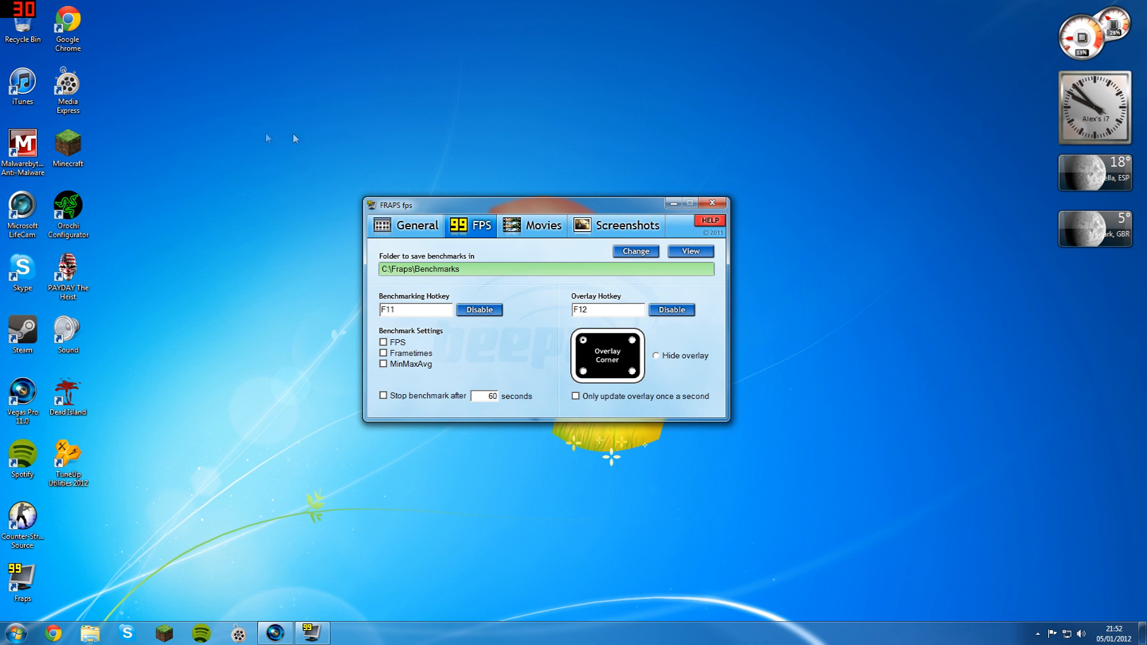
mouse_move(820, 151)
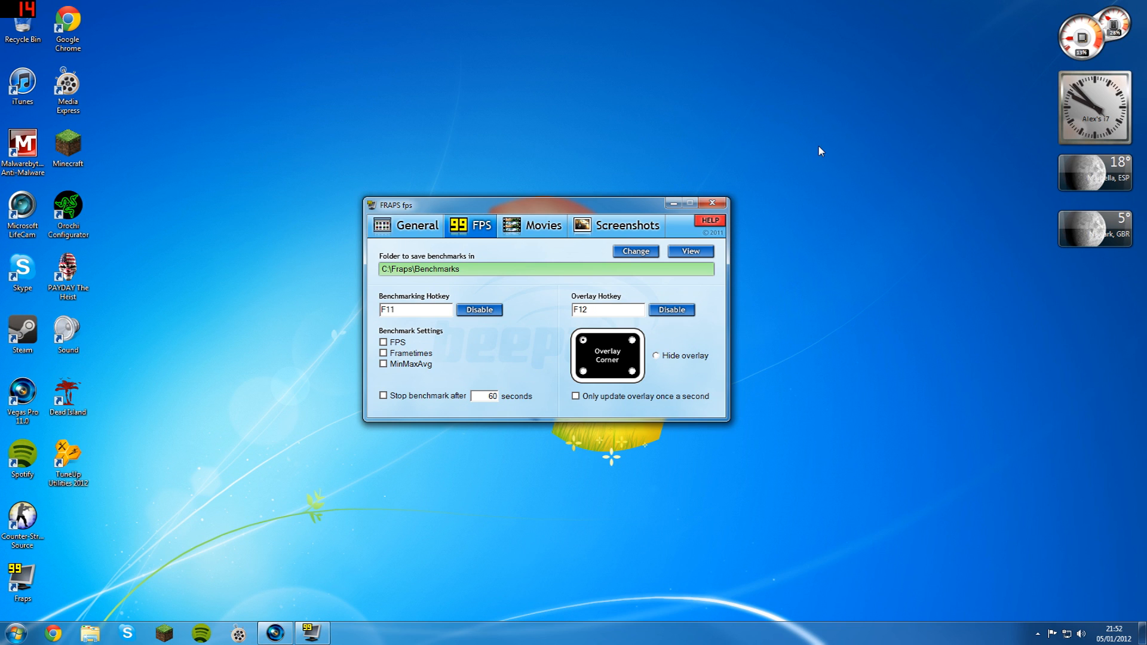
mouse_move(349, 101)
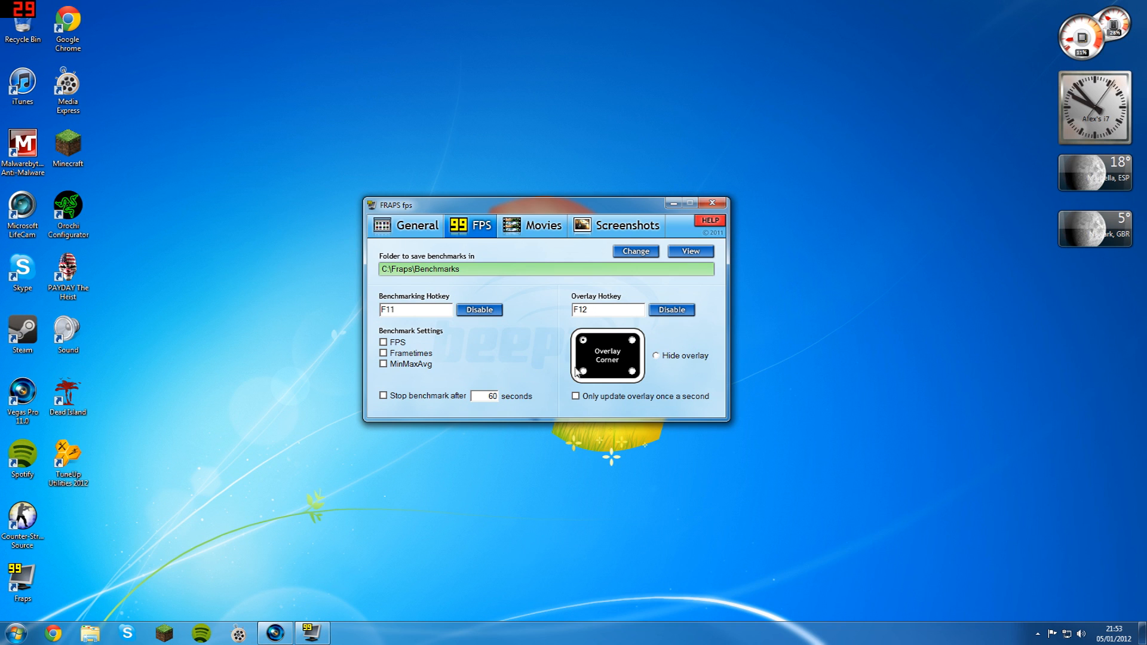
mouse_move(551, 428)
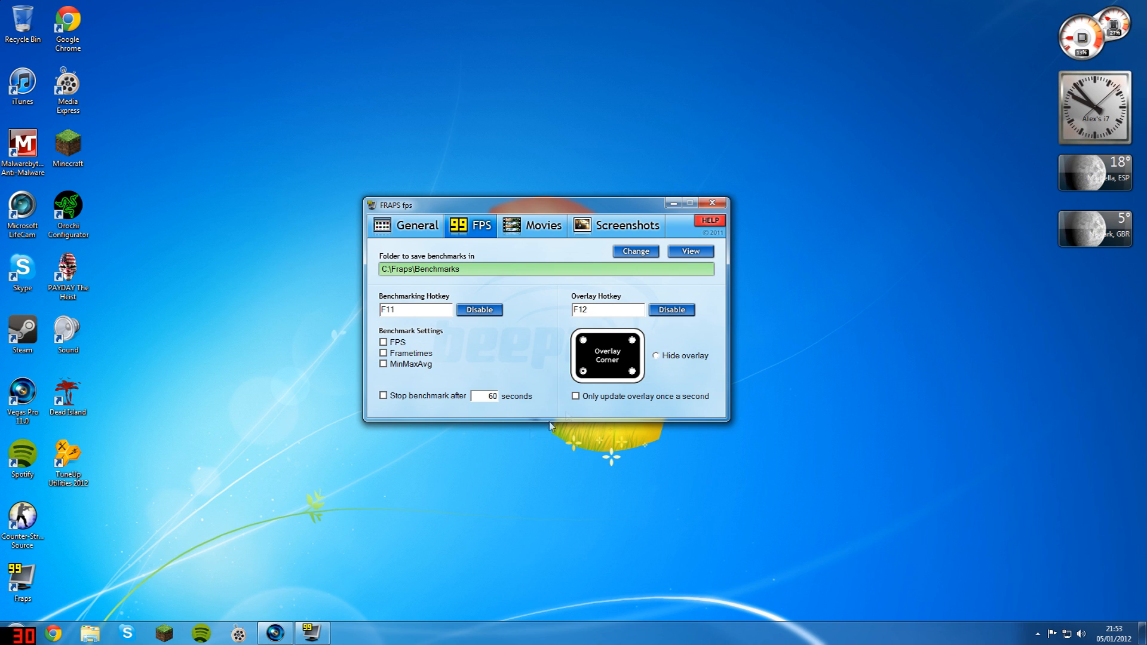
click(657, 355)
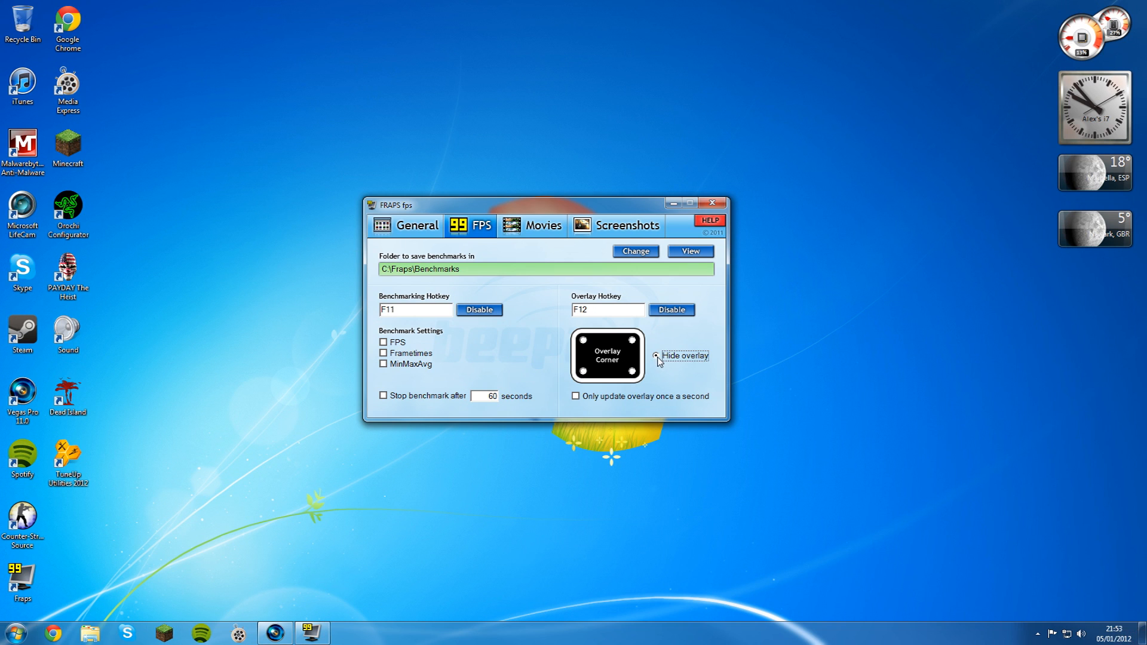
click(585, 344)
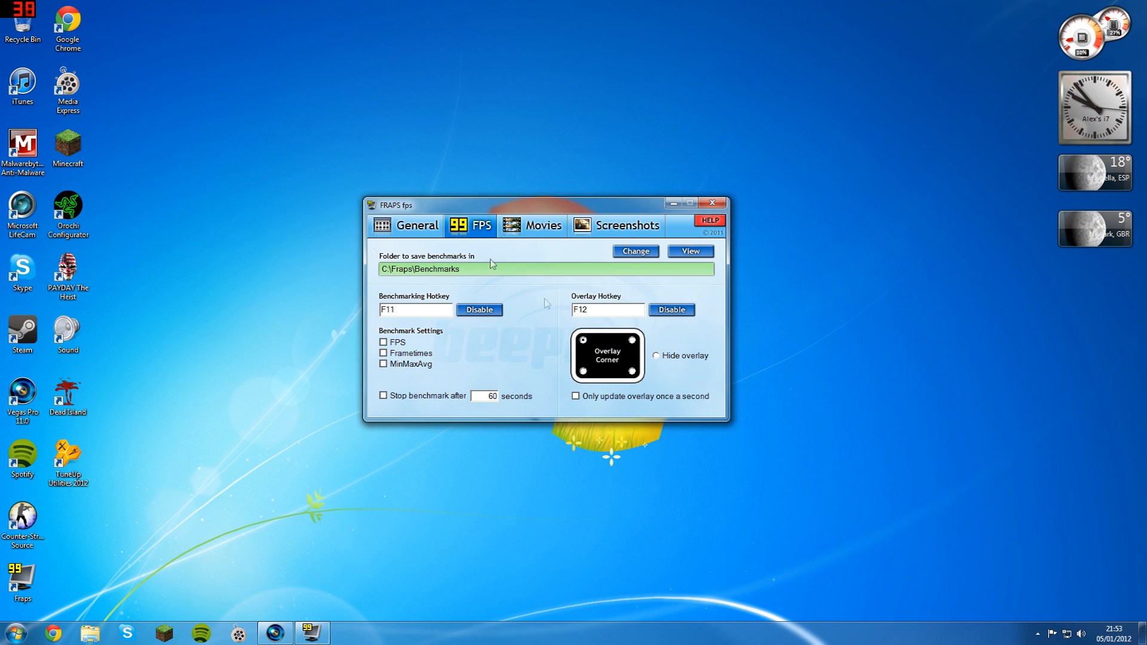
click(543, 224)
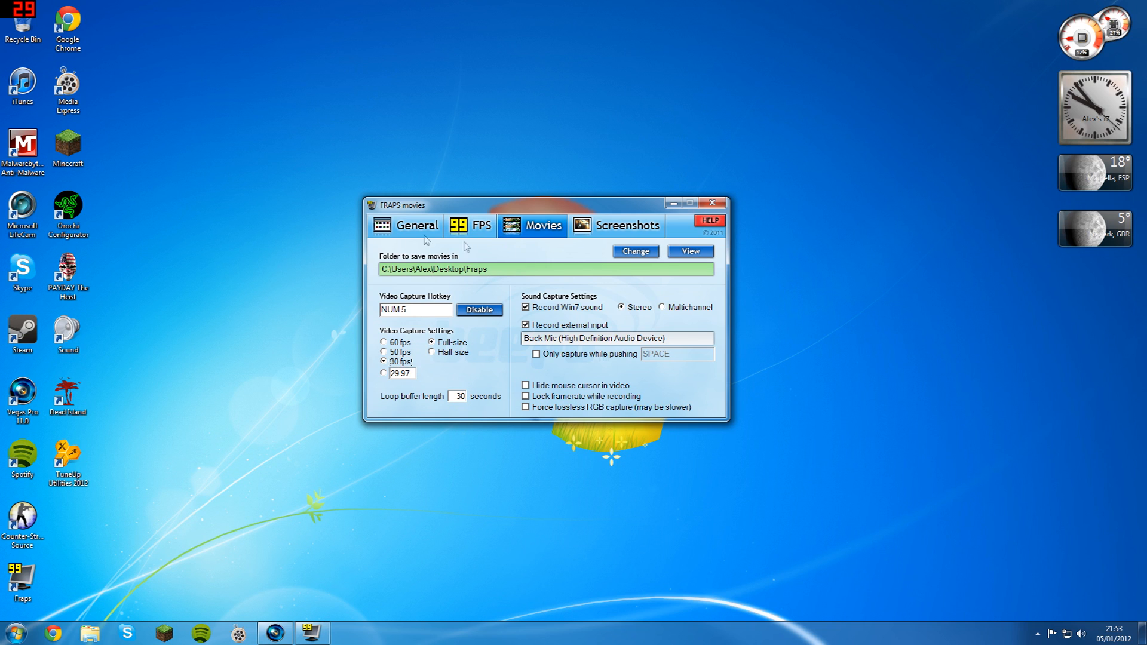
mouse_move(758, 267)
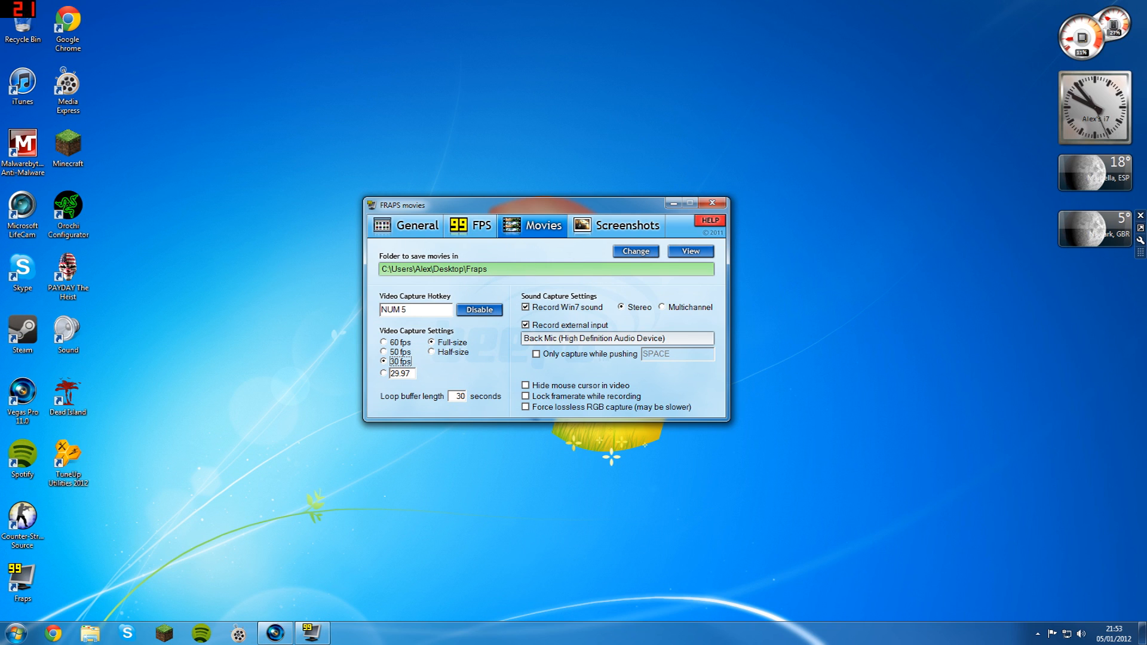
mouse_move(465, 237)
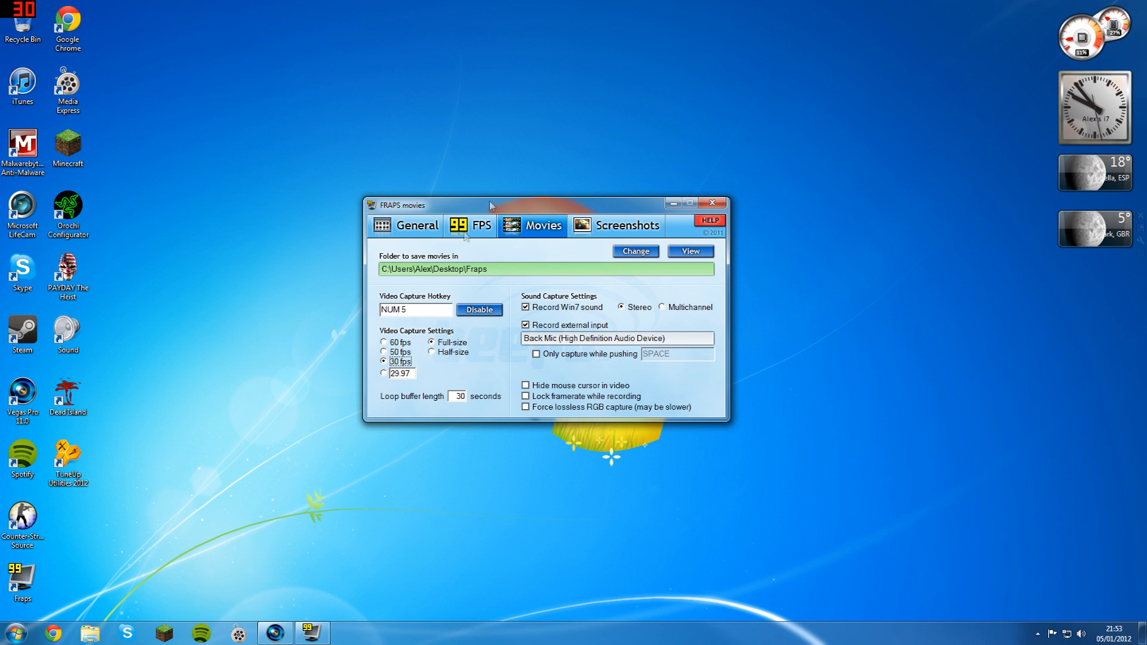
mouse_move(498, 277)
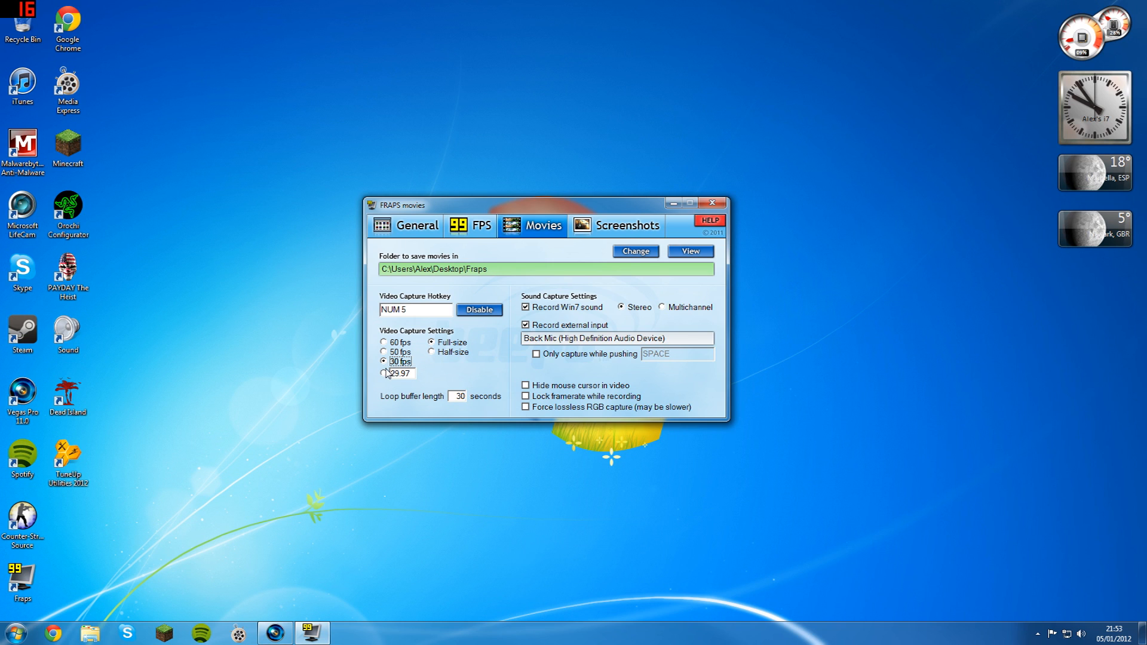
mouse_move(479, 351)
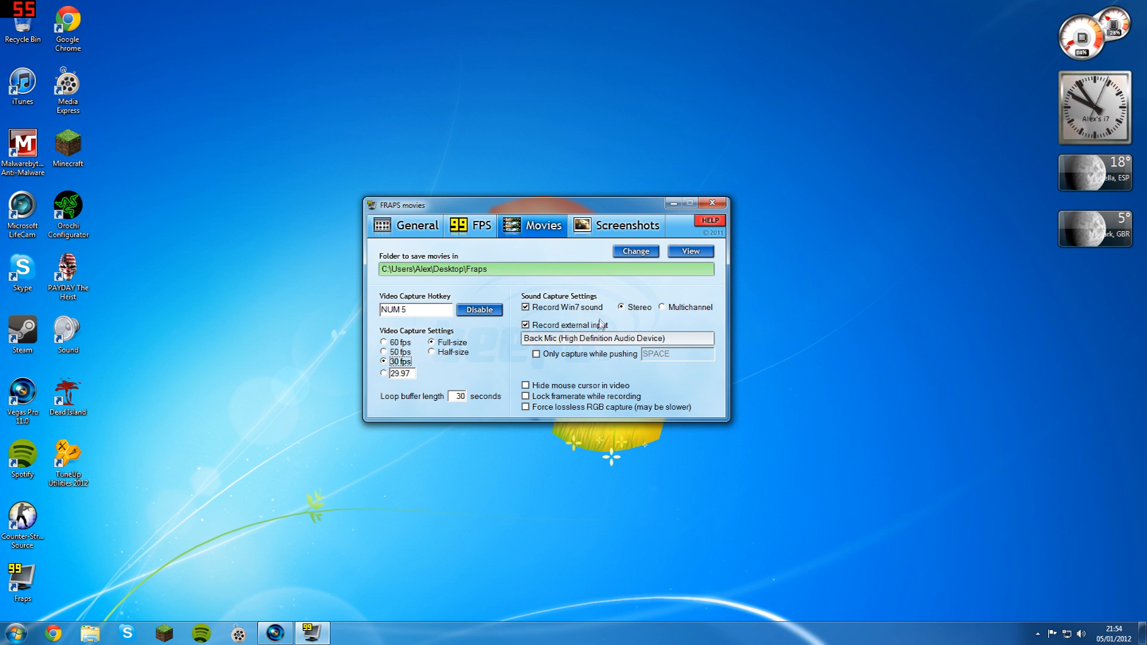
click(526, 324)
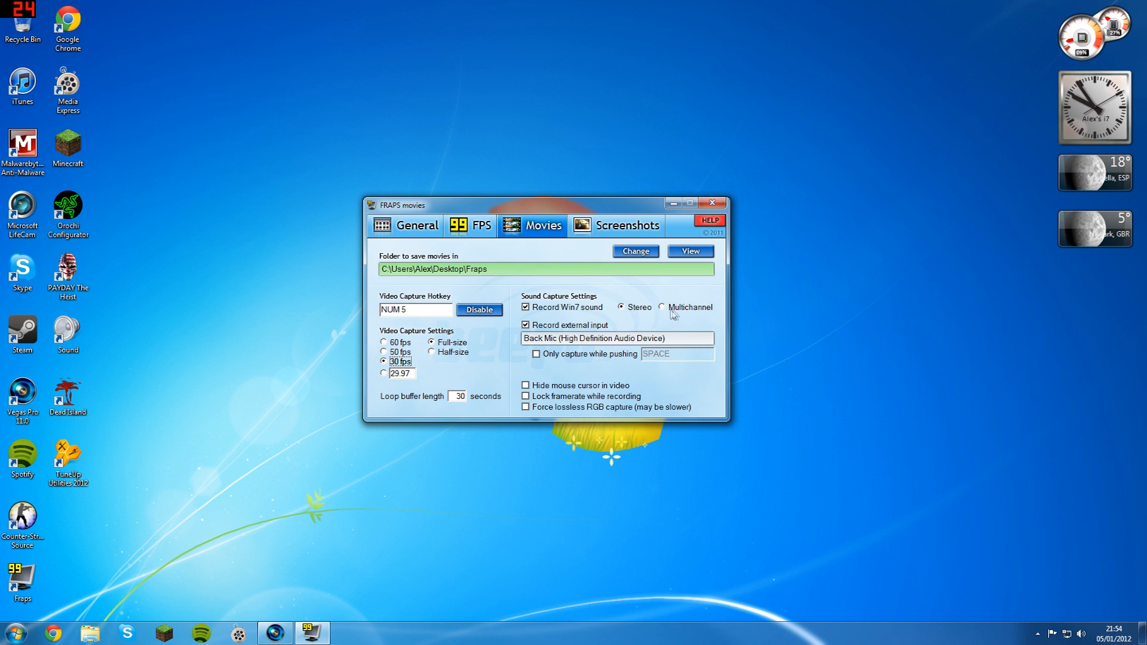
mouse_move(660, 319)
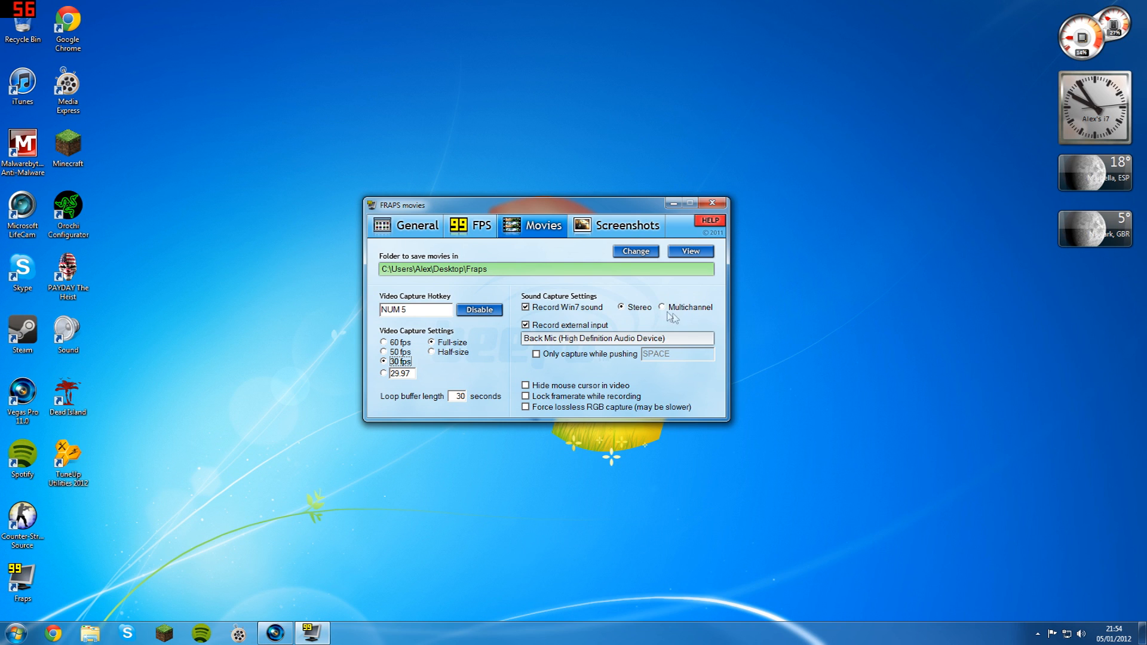
mouse_move(623, 310)
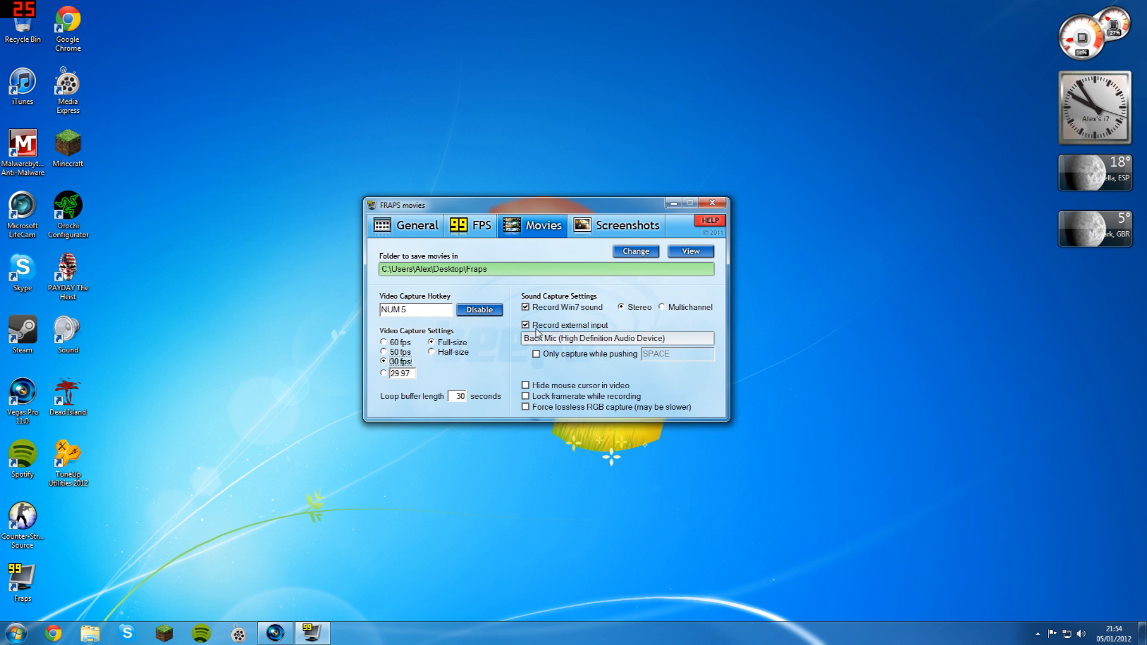
mouse_move(504, 353)
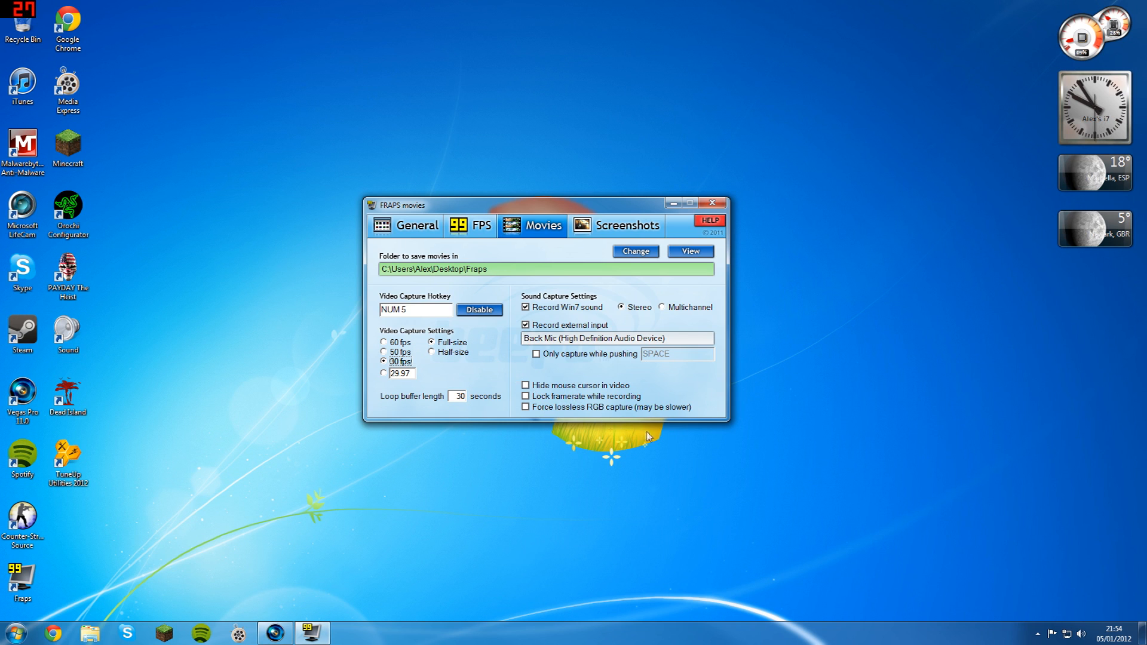
mouse_move(673, 424)
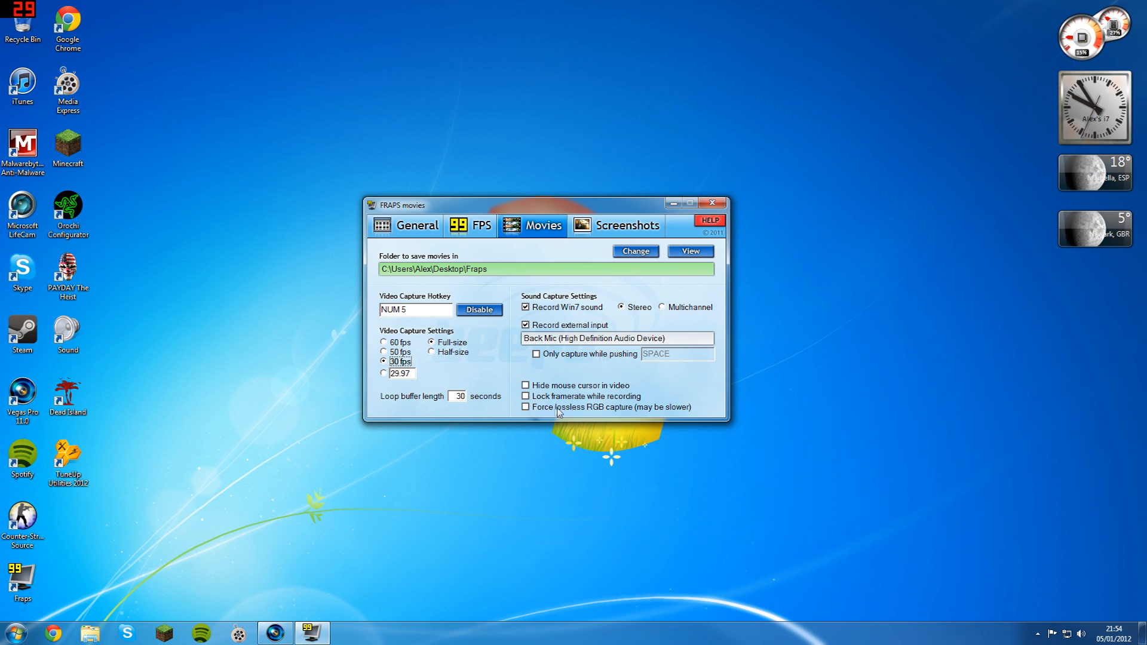
mouse_move(621, 411)
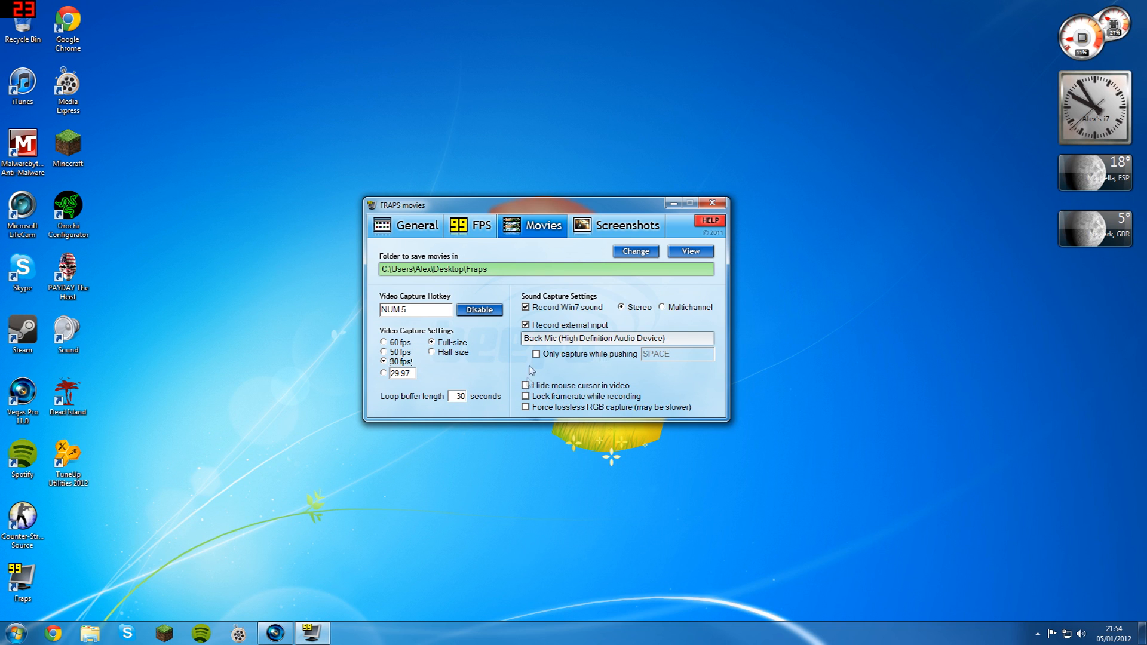
mouse_move(555, 316)
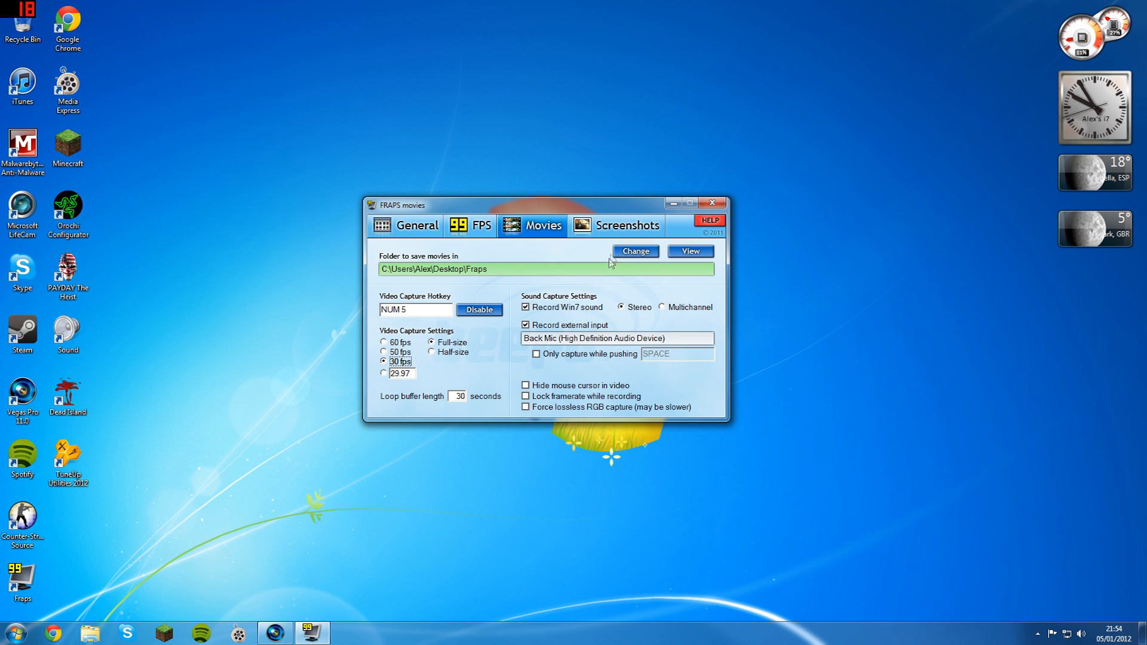
Switch Fraps to its Screenshots settings page.
click(631, 225)
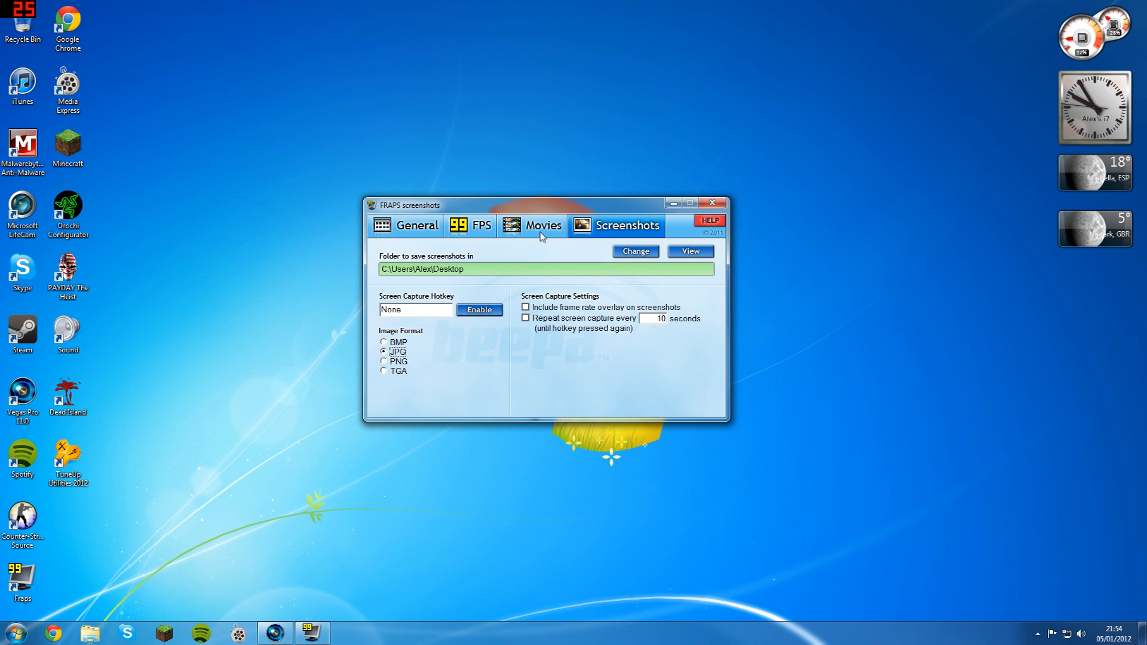
mouse_move(544, 258)
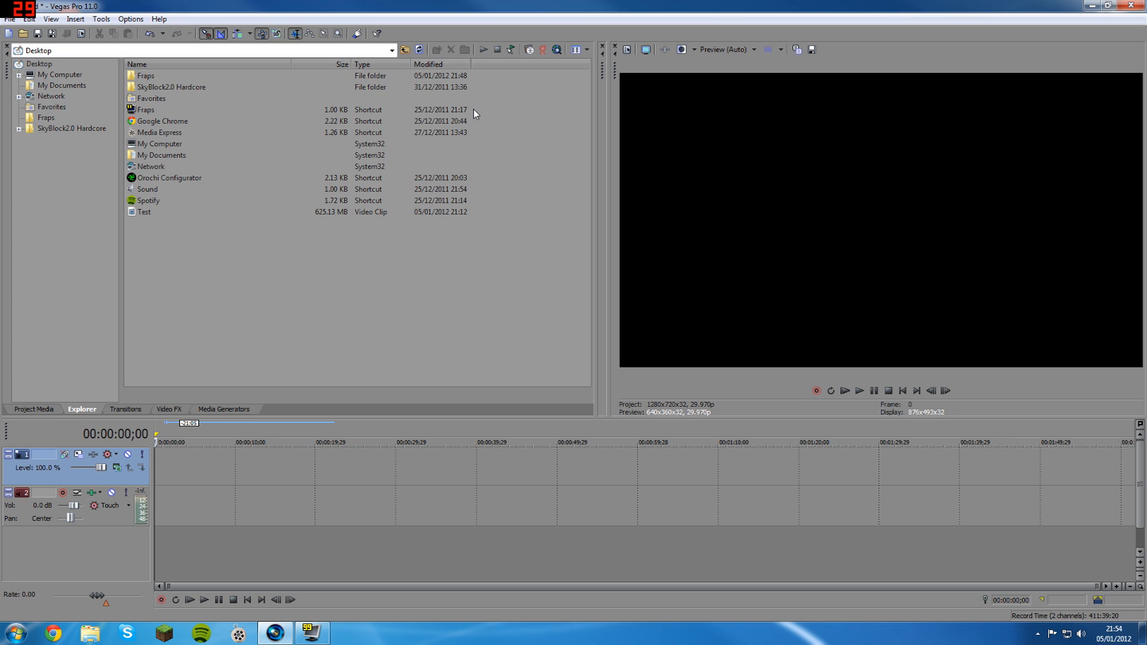
mouse_move(320, 466)
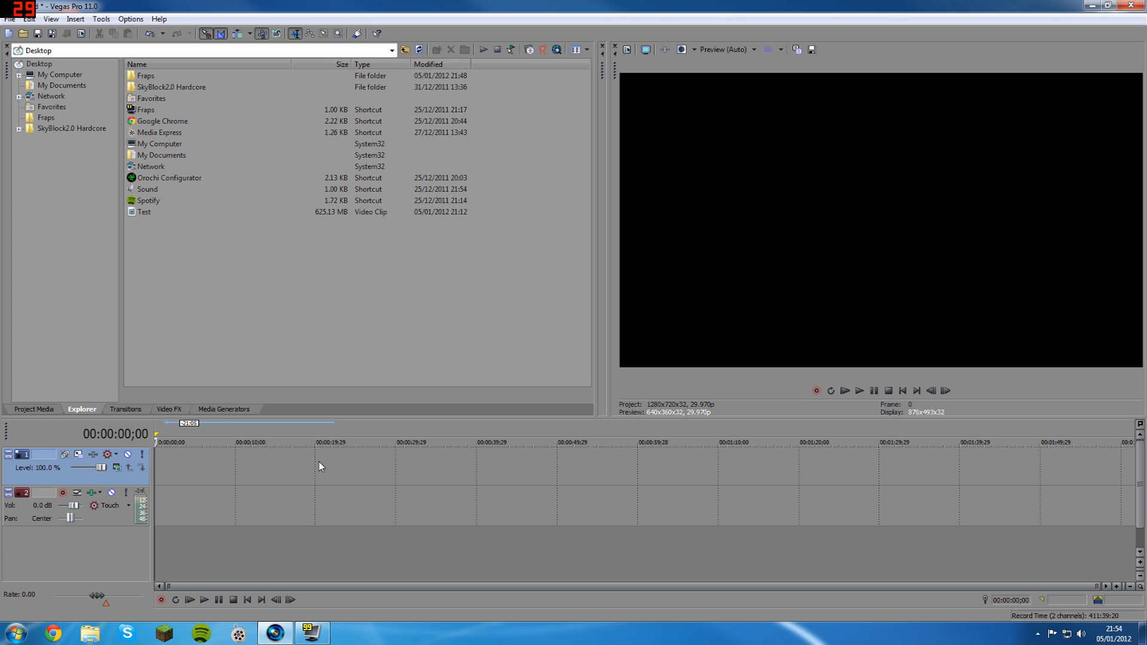
Bring Vegas Pro to front with the explorer showing the Desktop and Test clip.
click(144, 212)
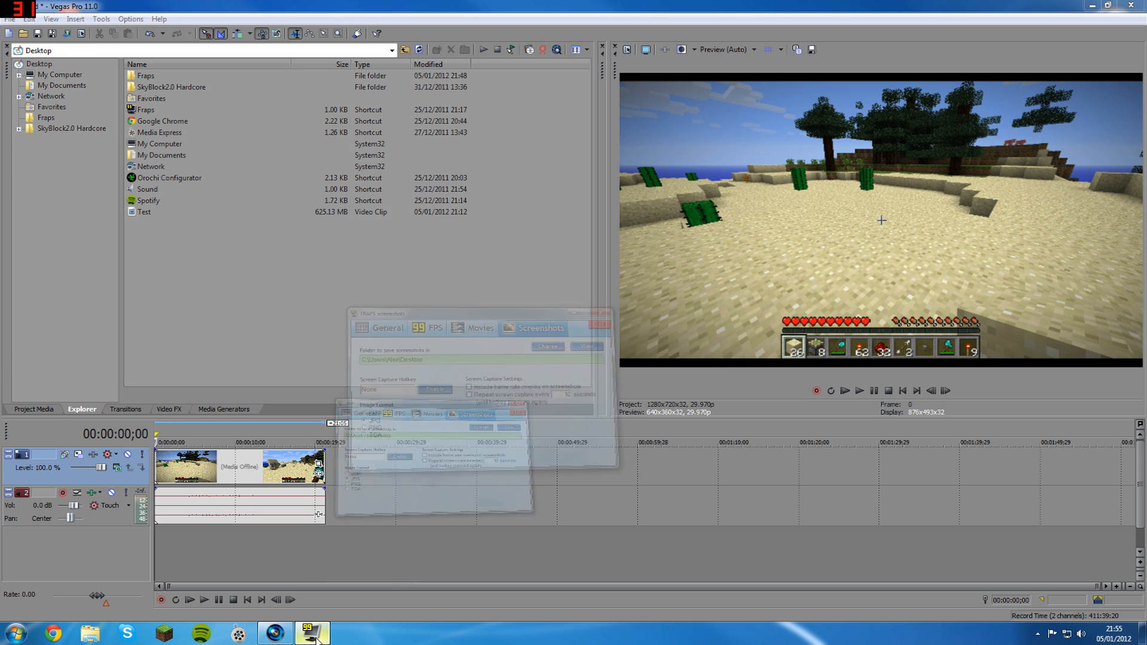
Set Fraps movie capture to Full-size instead of Half-size, then minimize Fraps.
click(543, 225)
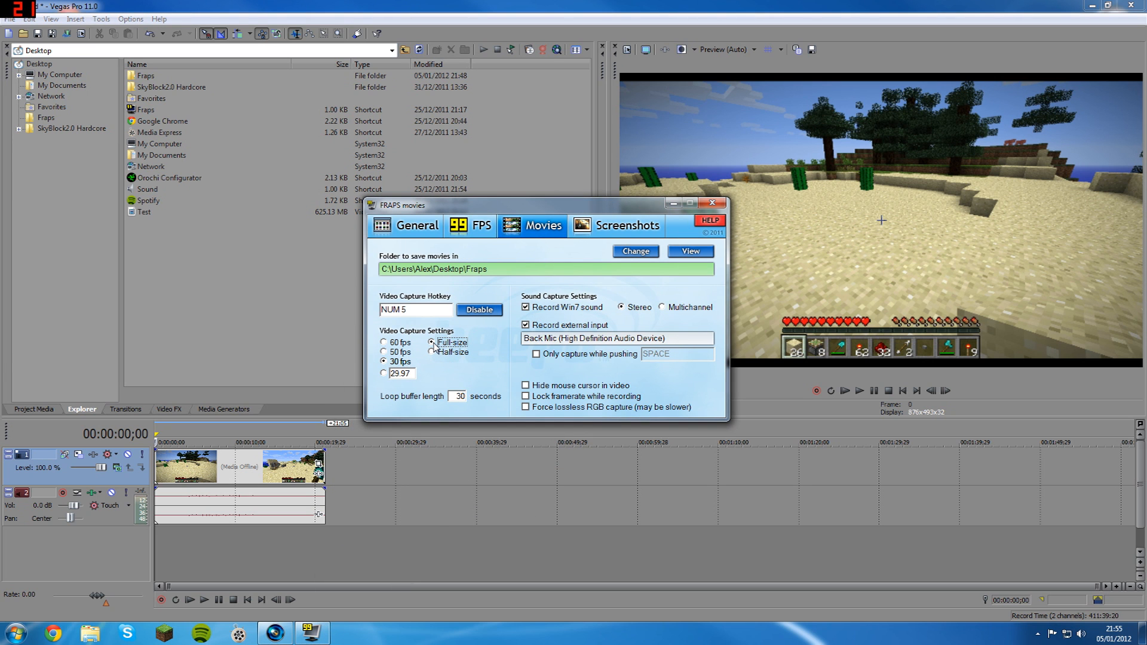
click(431, 351)
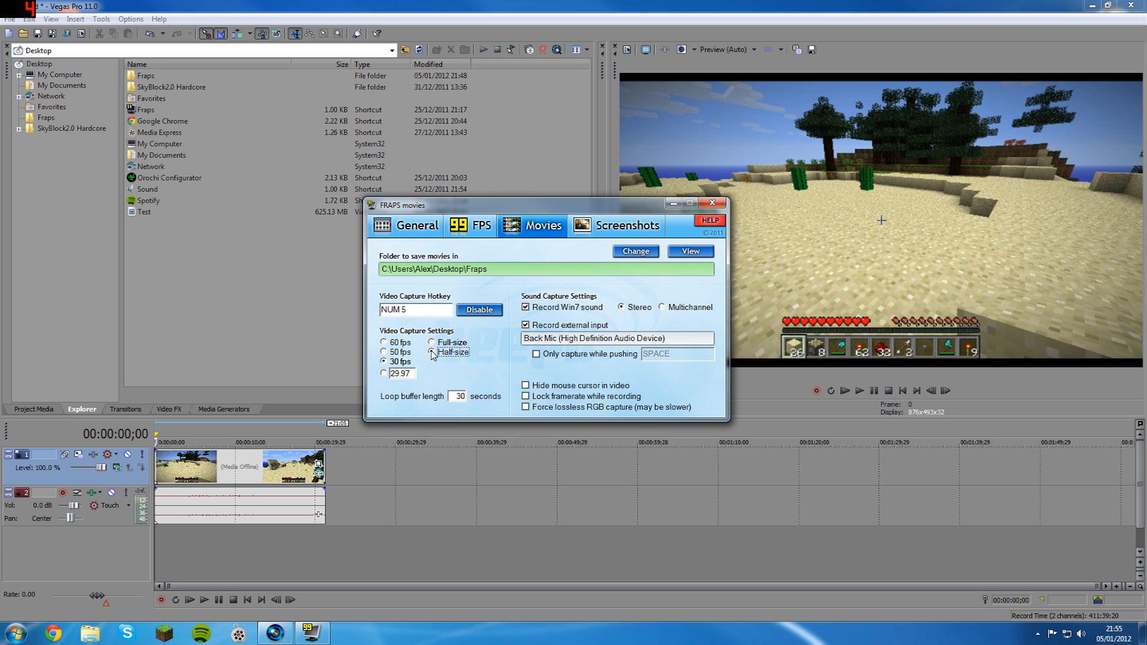
click(430, 342)
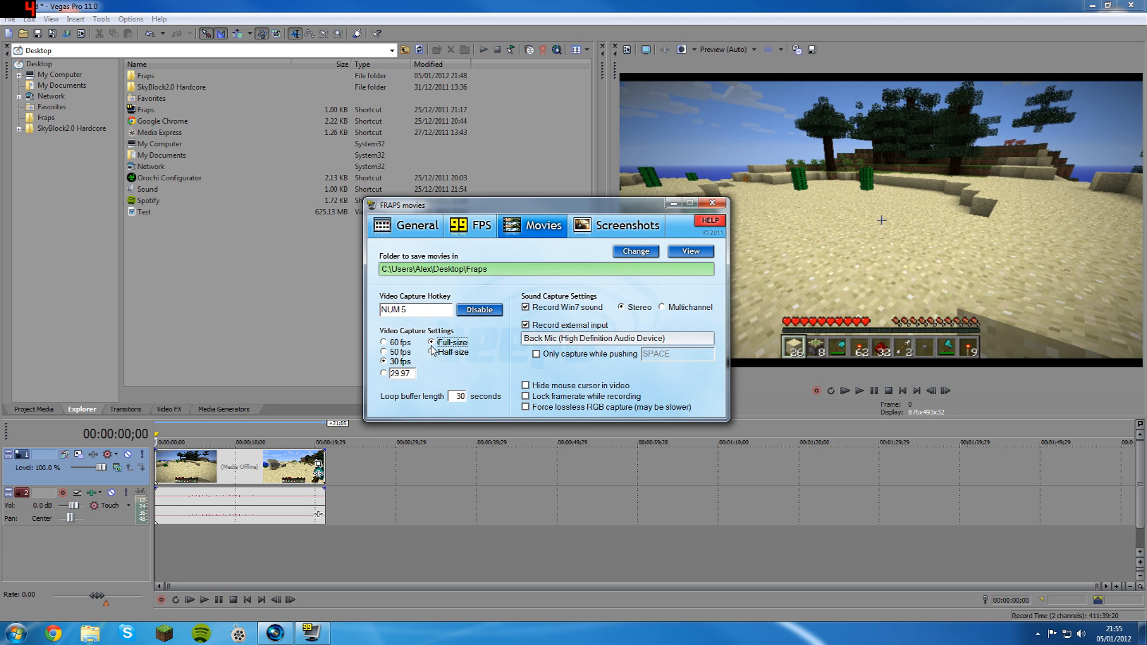
mouse_move(443, 350)
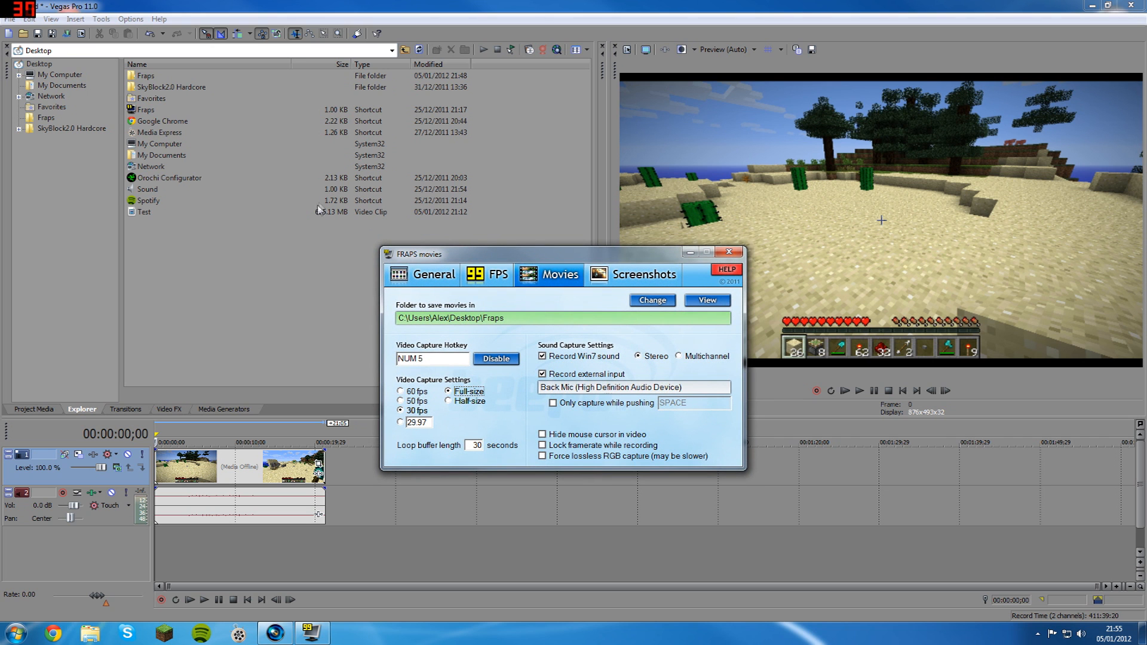
click(730, 251)
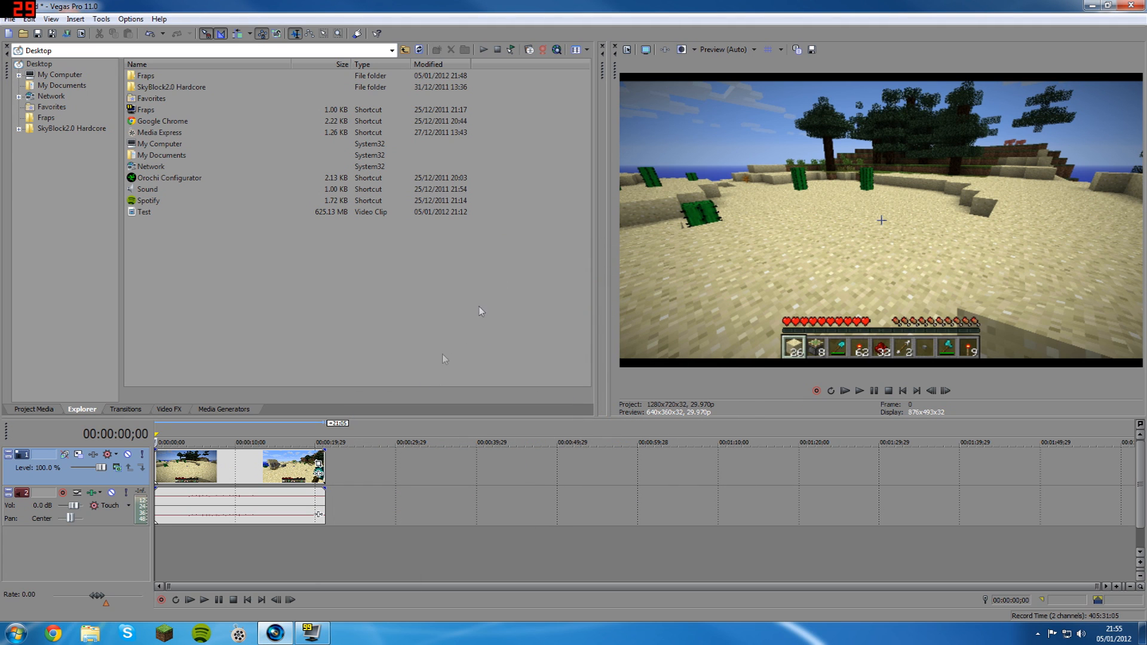
mouse_move(592, 221)
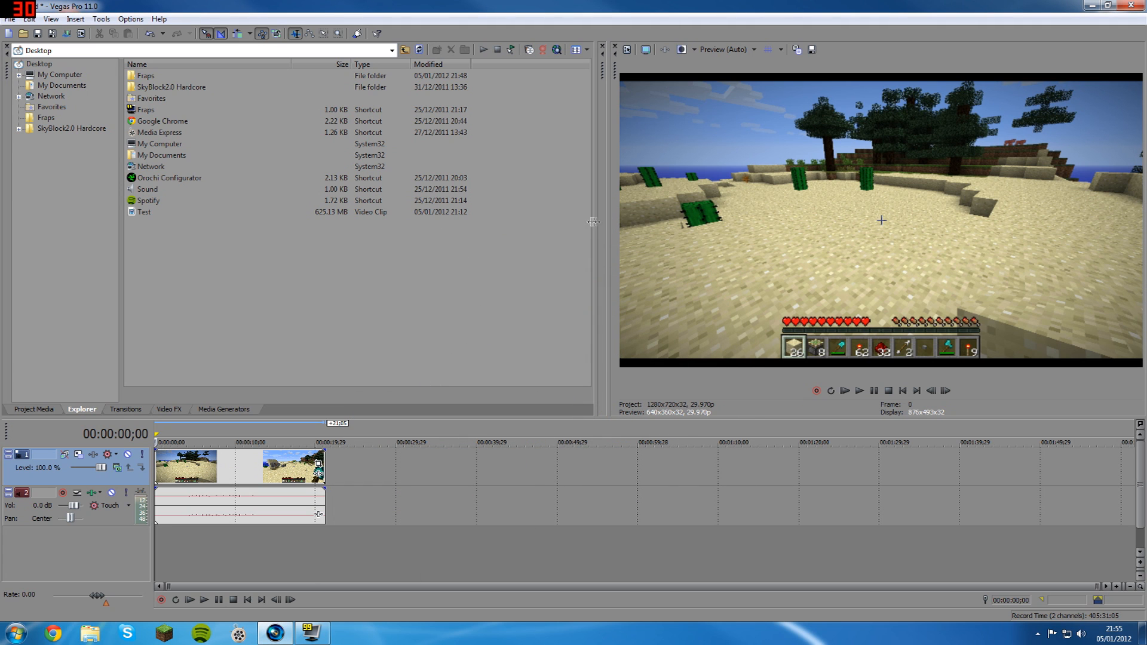
mouse_move(558, 280)
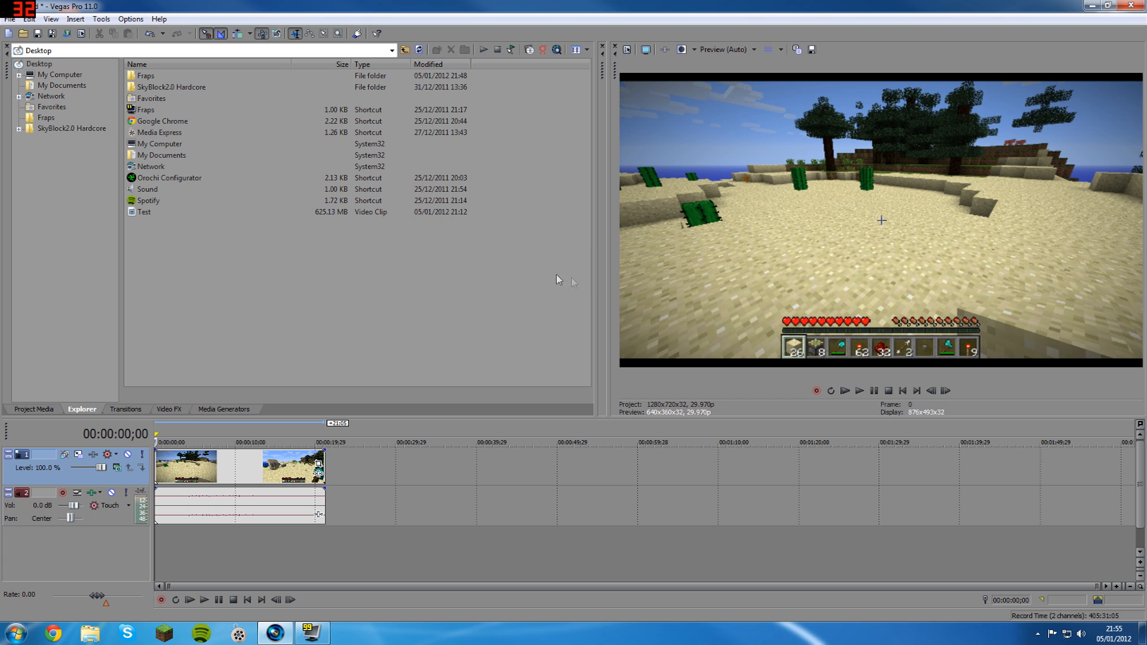
mouse_move(426, 375)
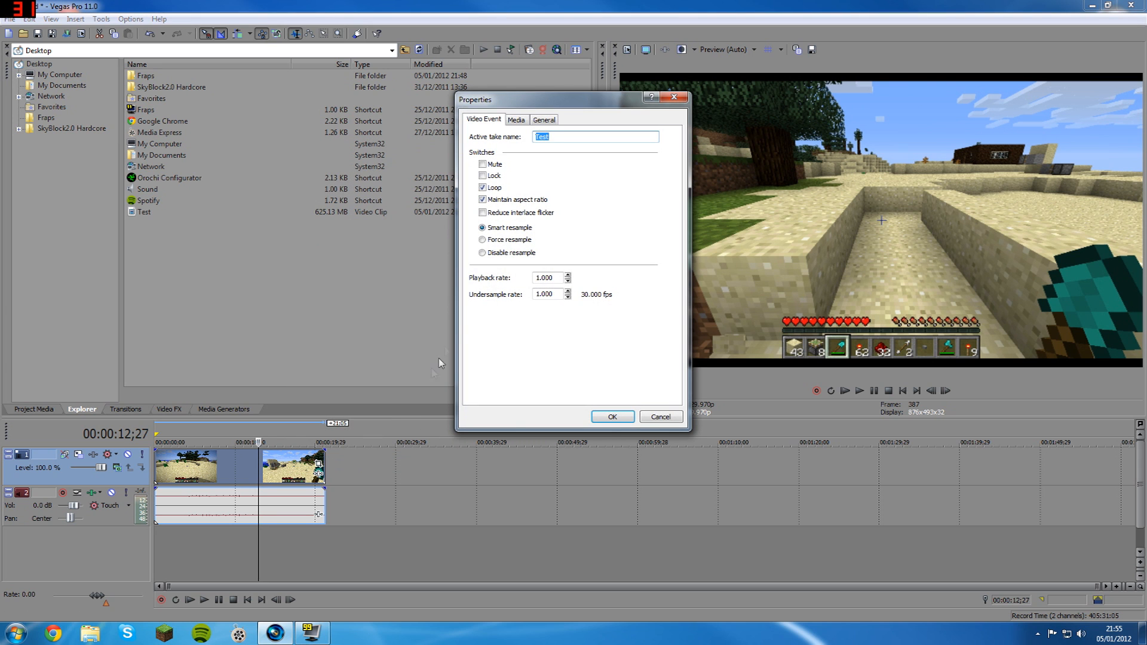
Turn off Maintain aspect ratio on the Minecraft event and apply the properties.
click(482, 252)
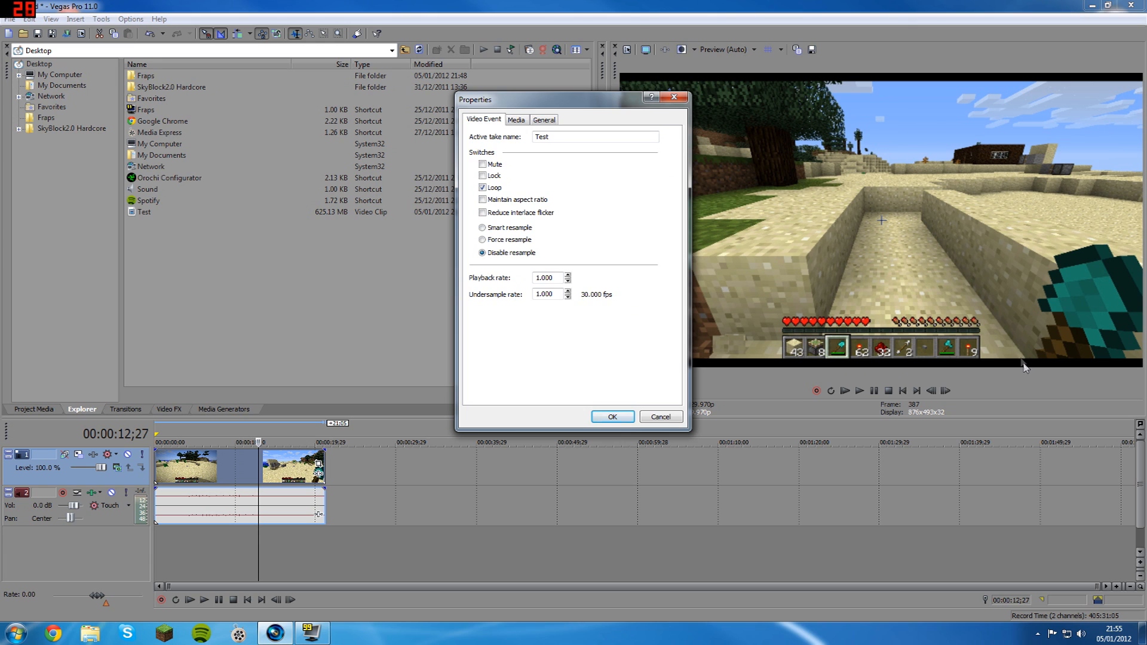
mouse_move(695, 72)
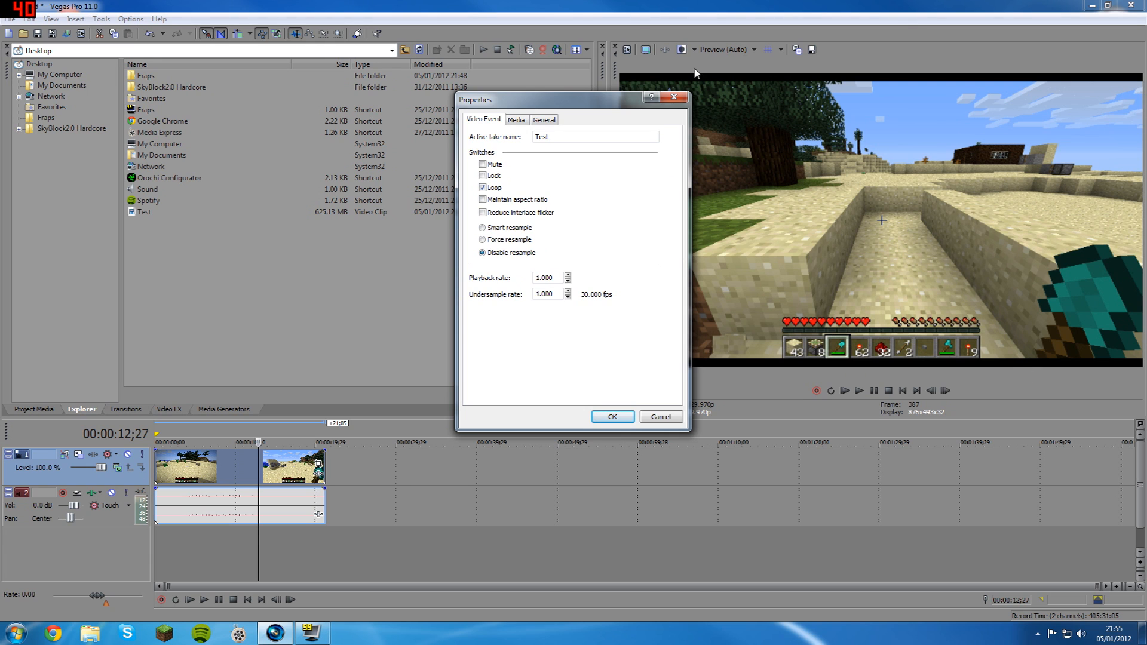
mouse_move(775, 78)
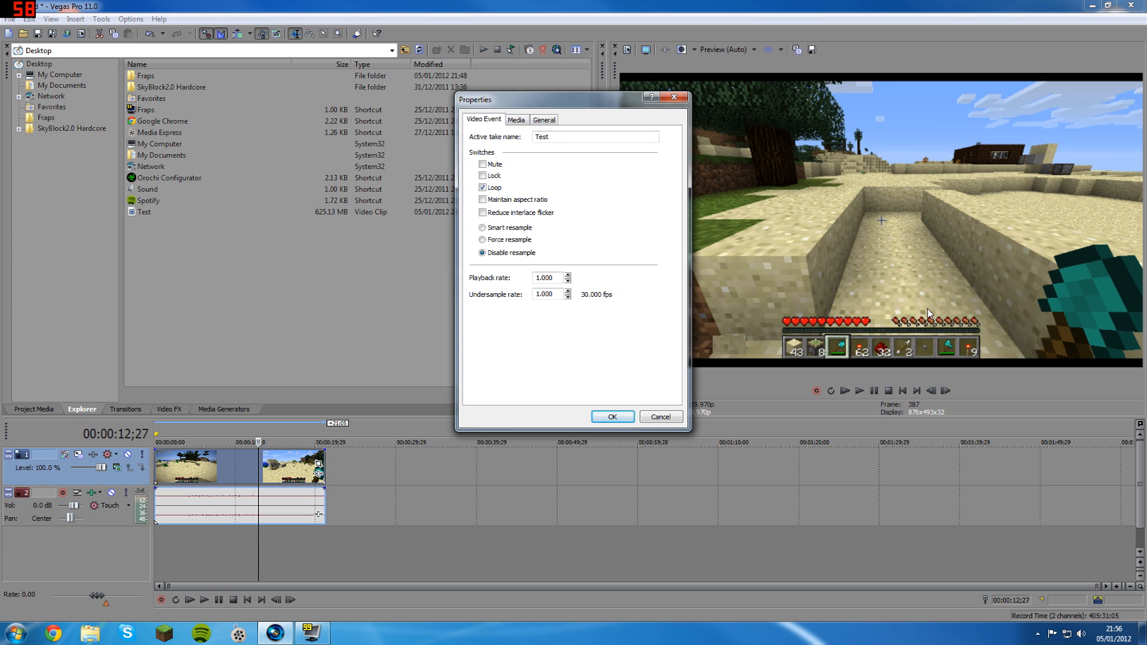
mouse_move(834, 218)
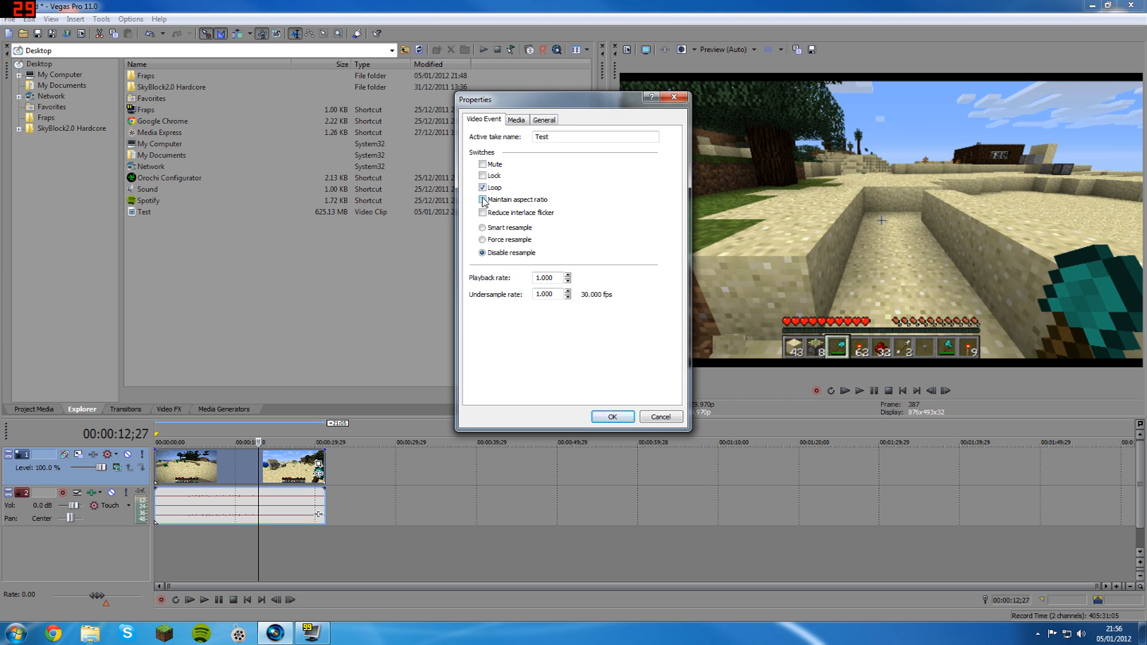
click(611, 417)
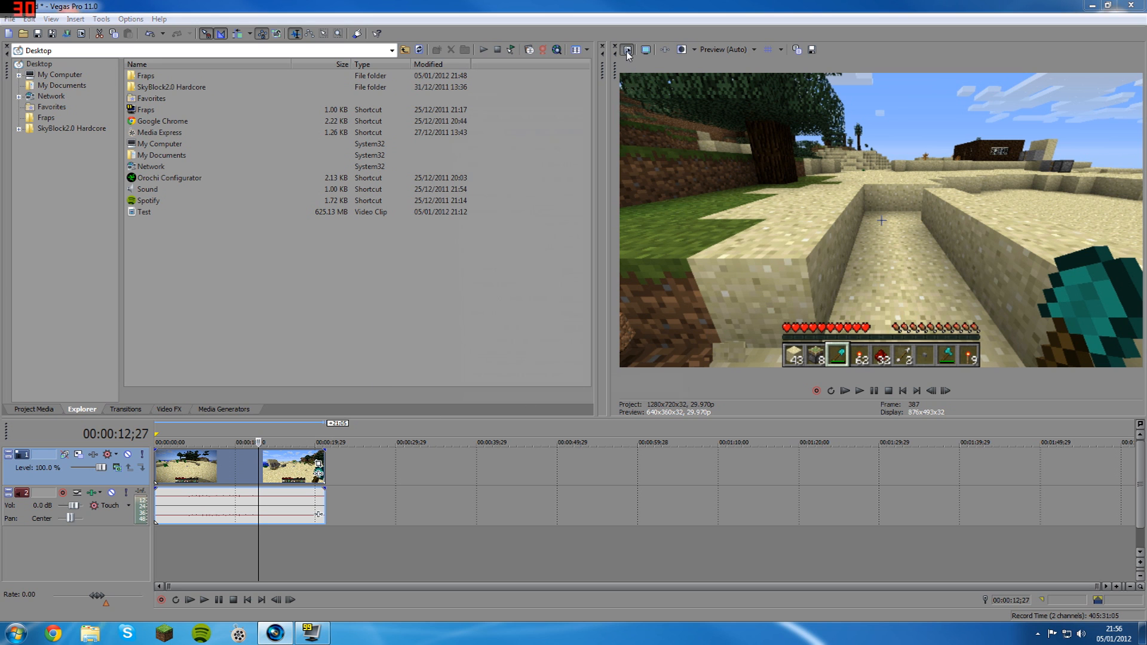
Keep HDV 720-30p project settings and make them the default for new projects.
click(626, 49)
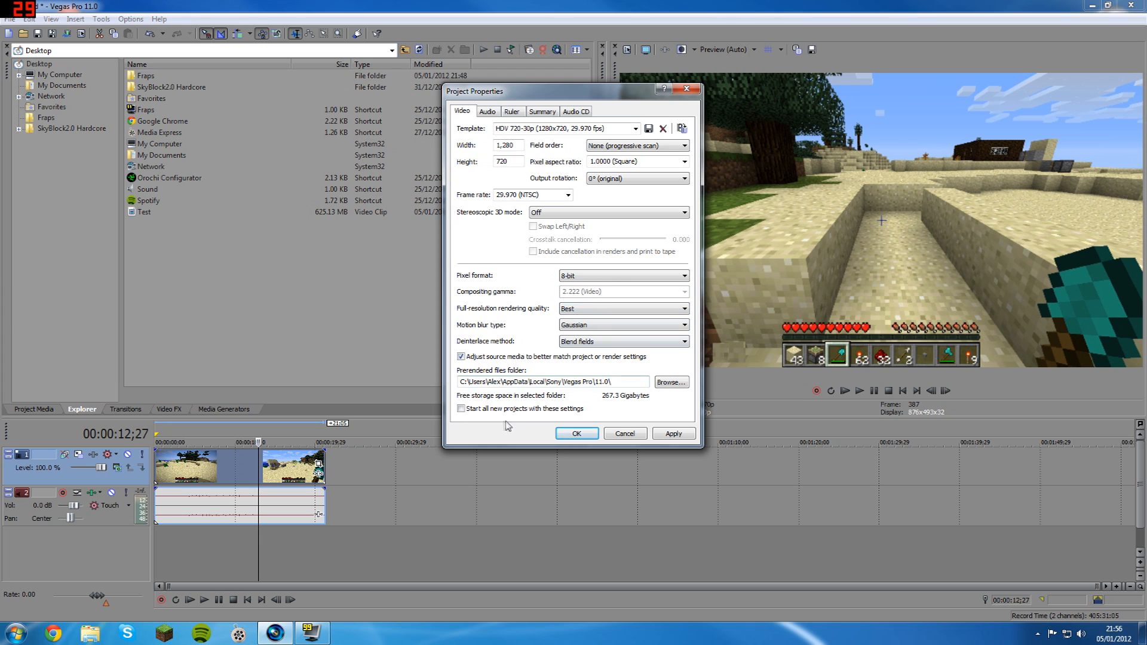
click(460, 408)
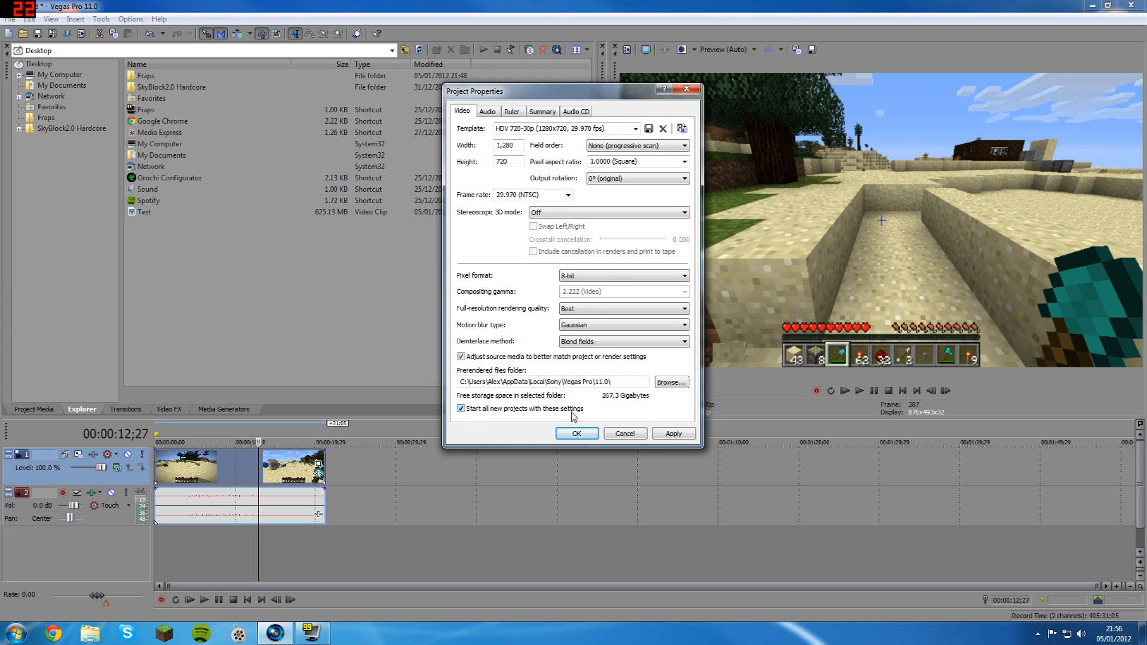
click(576, 433)
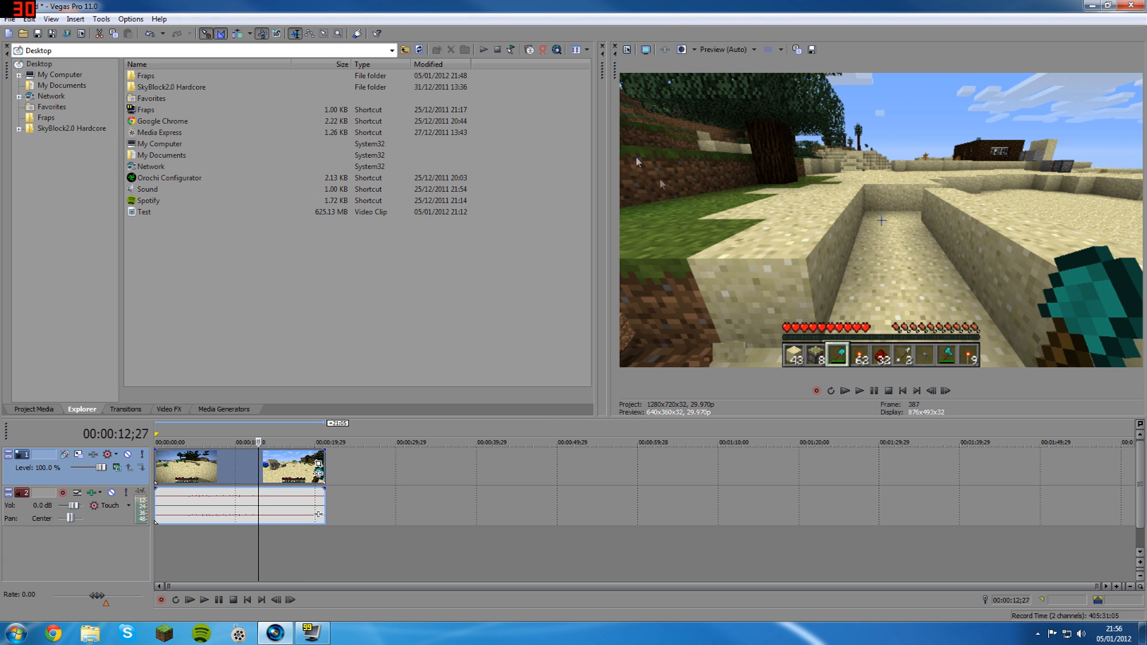
Open Render As and select the WMV V11 6 Mbps HD 720-30p template.
click(251, 467)
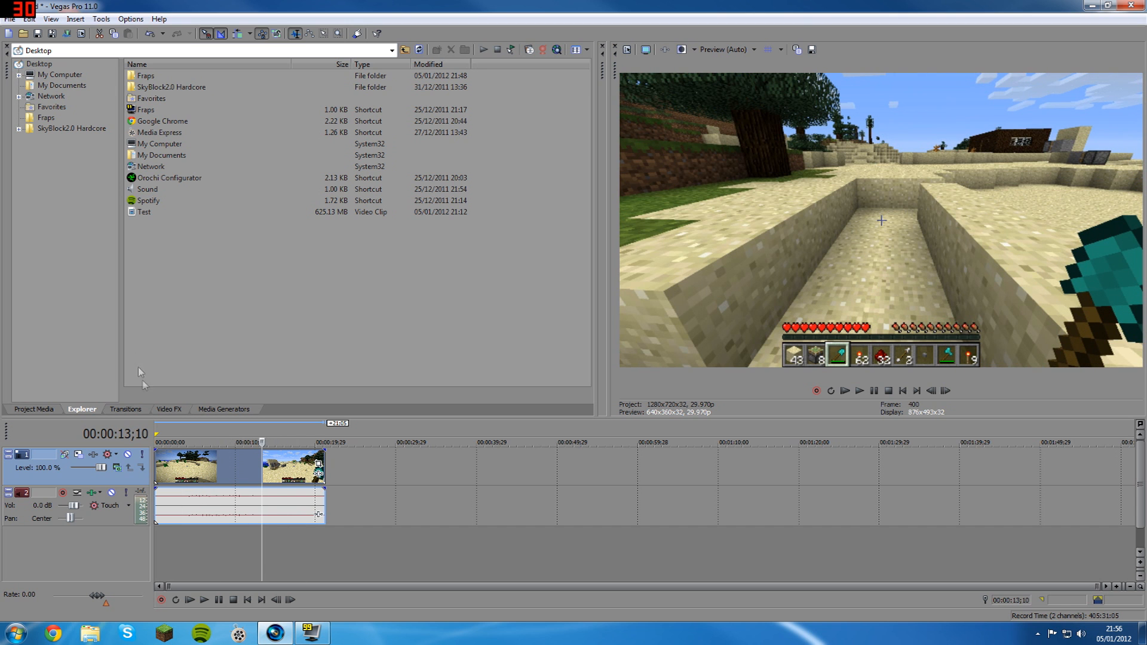
click(10, 19)
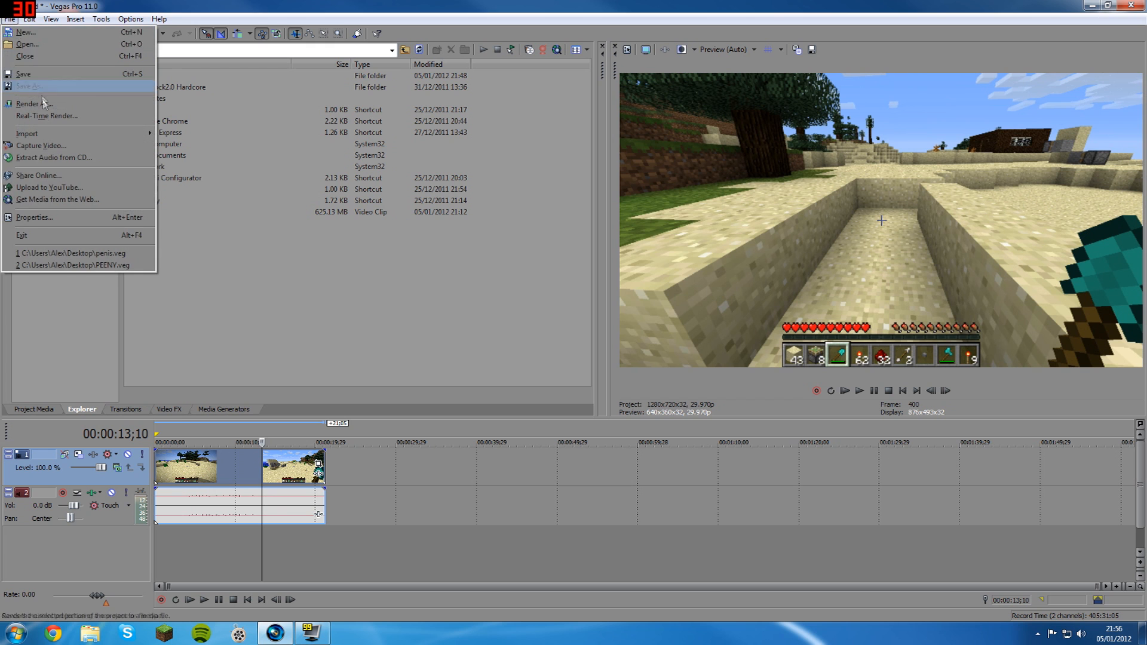
click(26, 103)
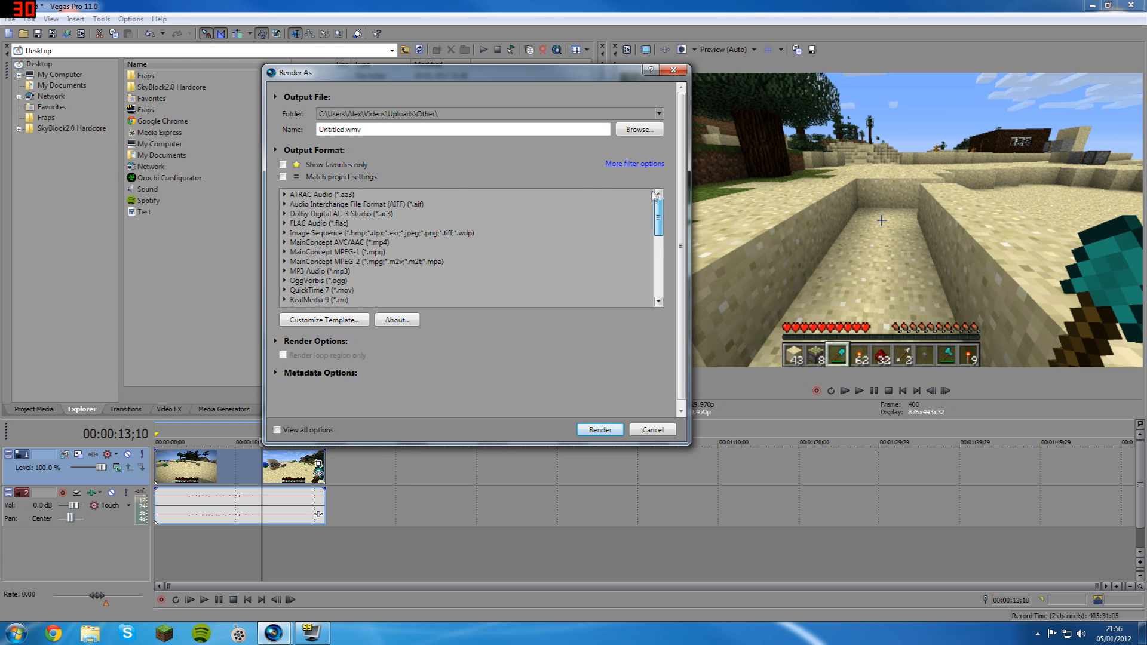
scroll(down, 3)
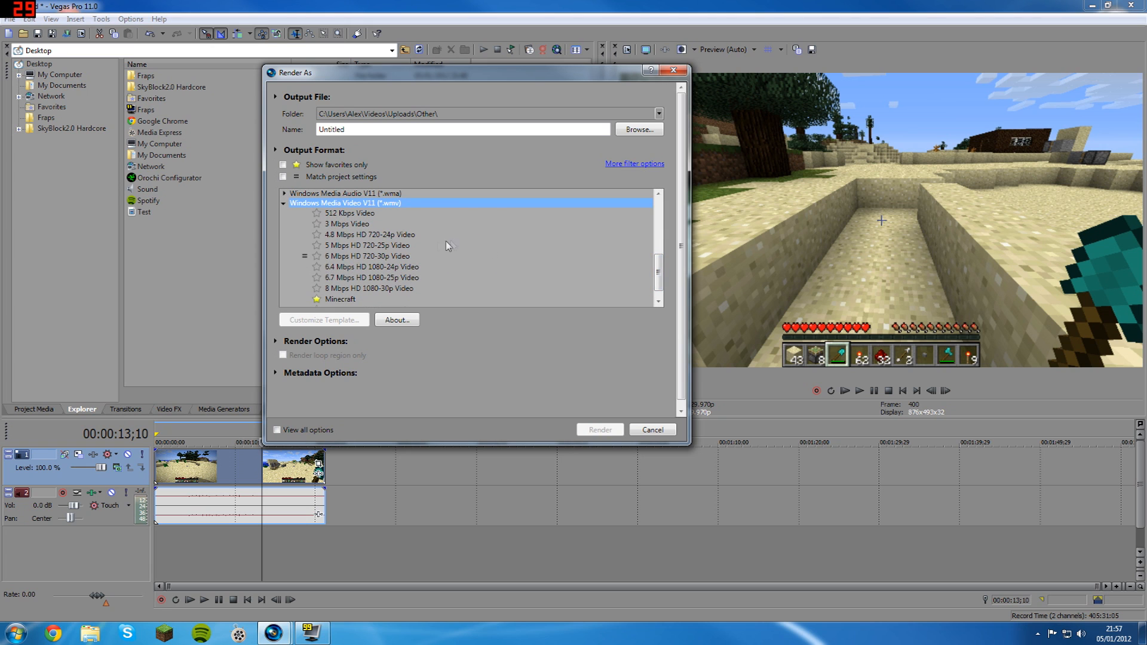
click(368, 257)
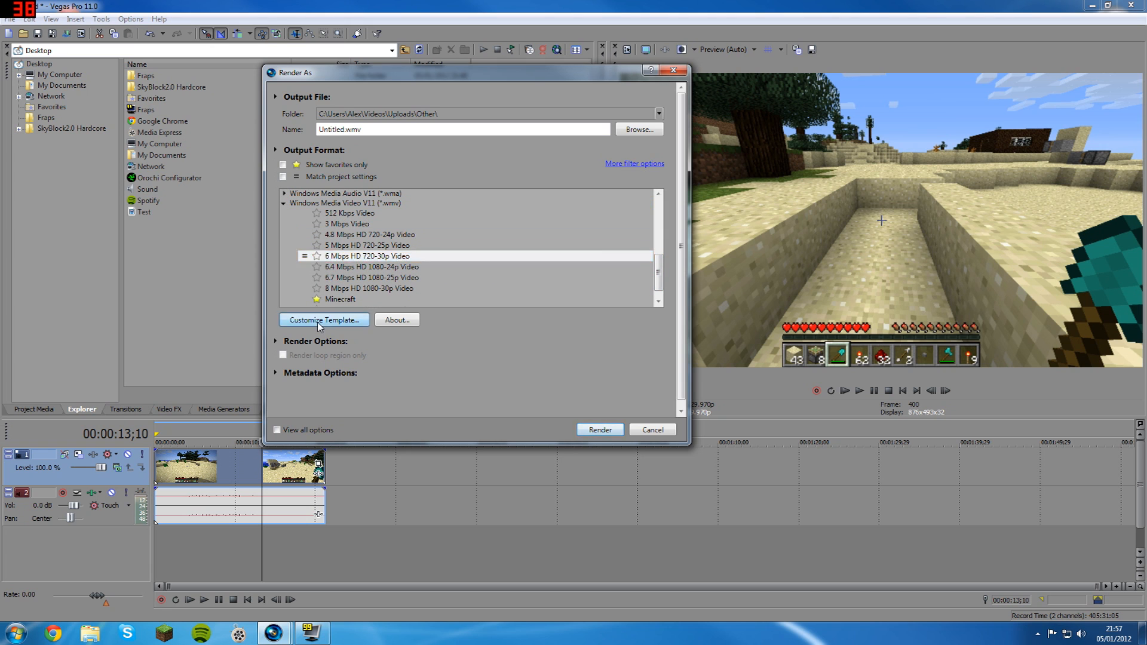
Customize the render template, raising video smoothness to 100.
click(323, 319)
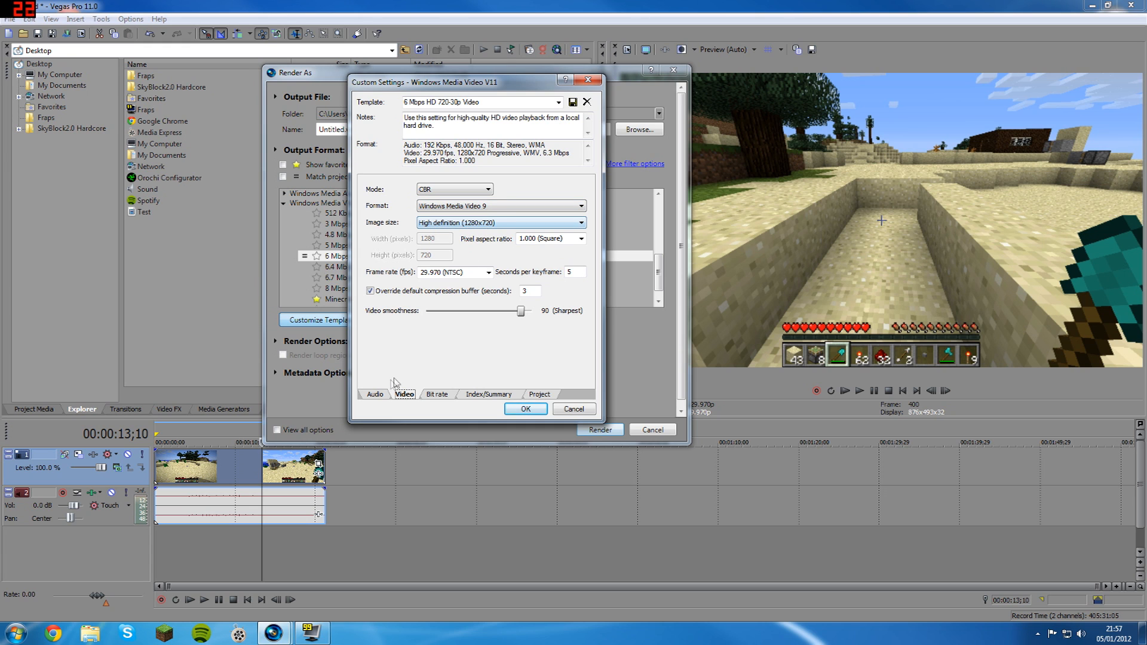
click(374, 394)
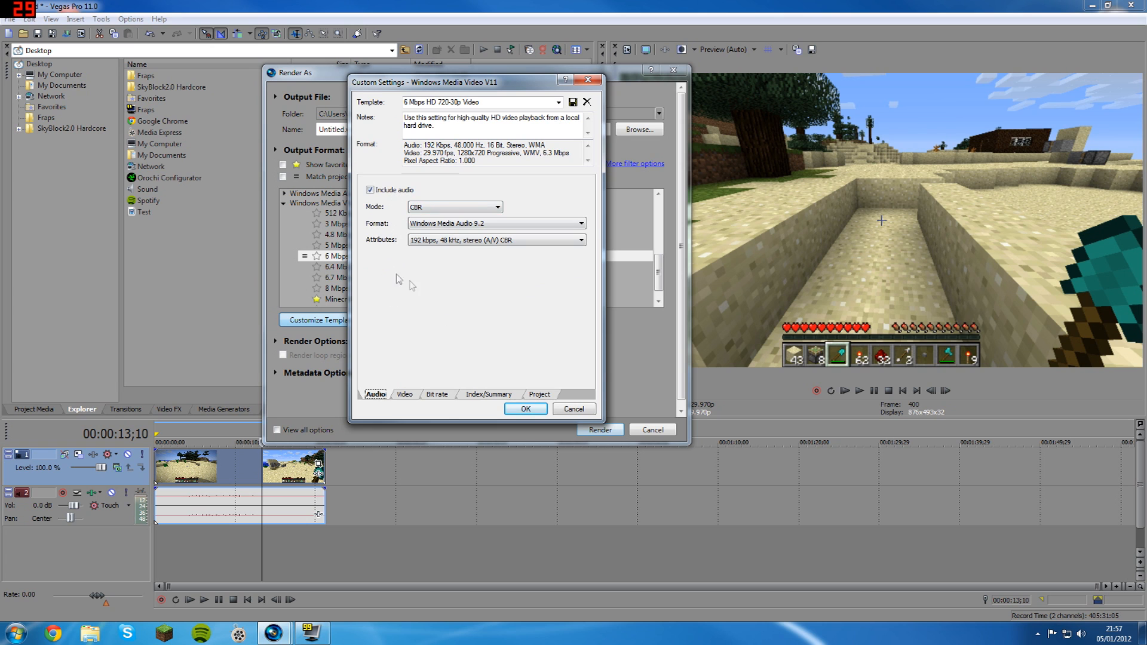
click(404, 394)
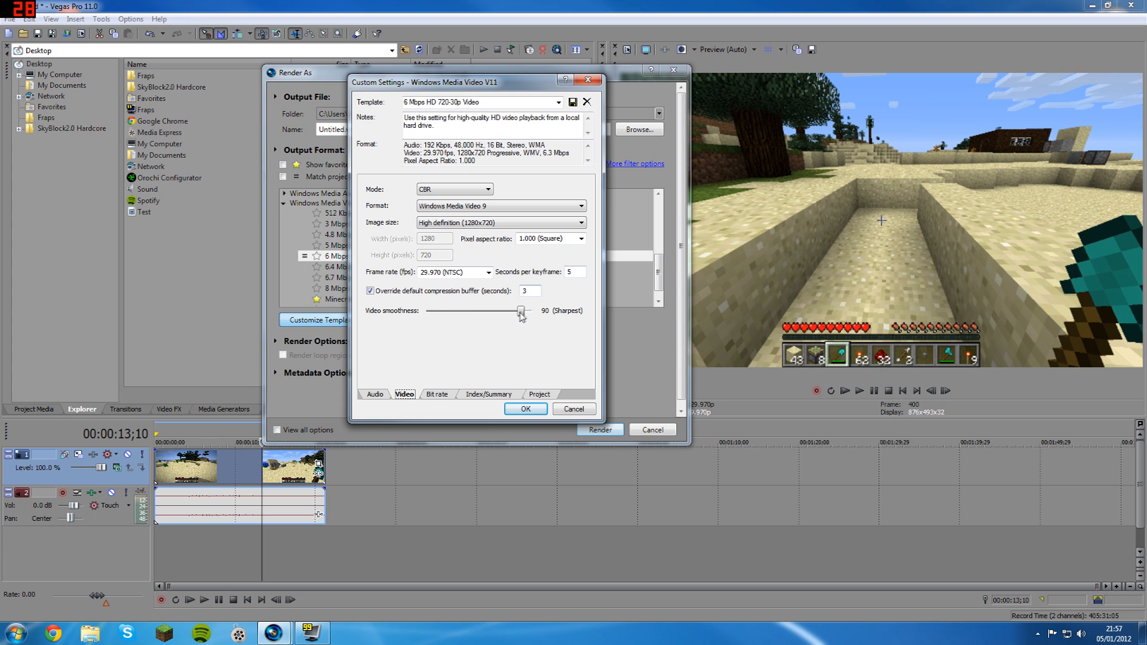
drag(518, 310, 531, 310)
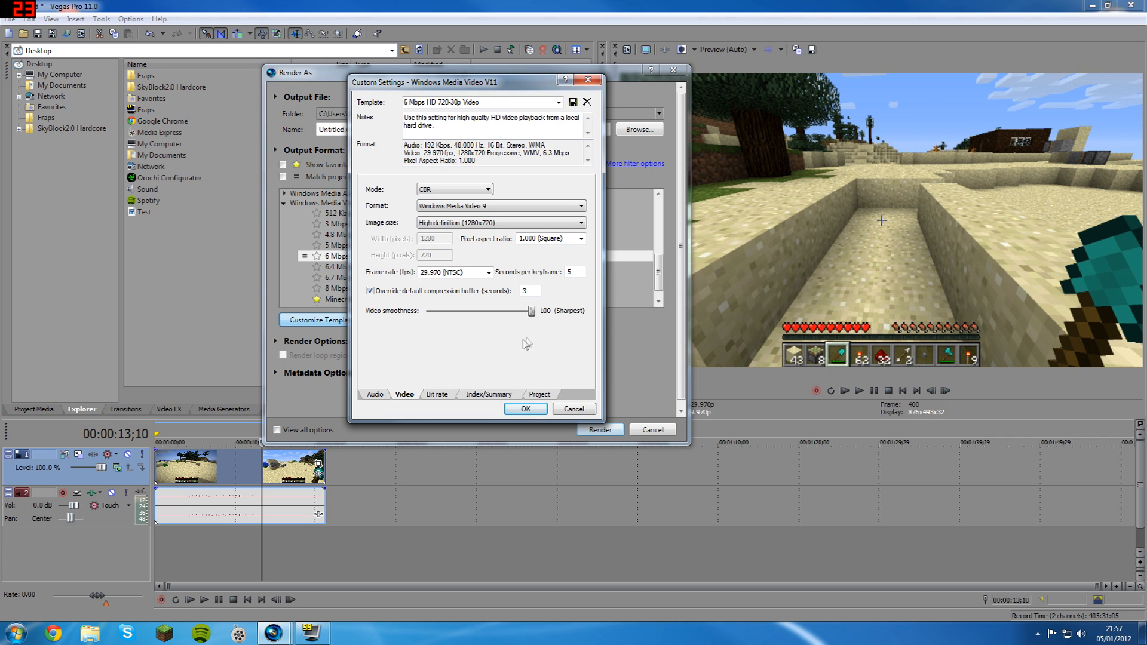
Set project rendering quality to Best, then name and save the new template.
click(436, 393)
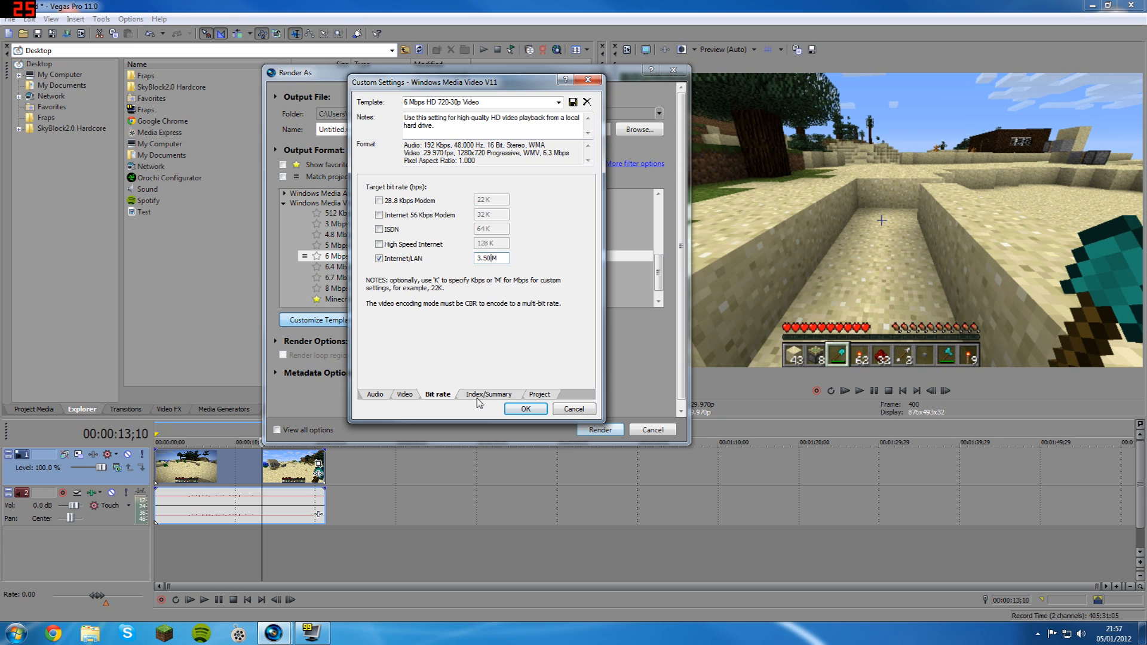
click(489, 395)
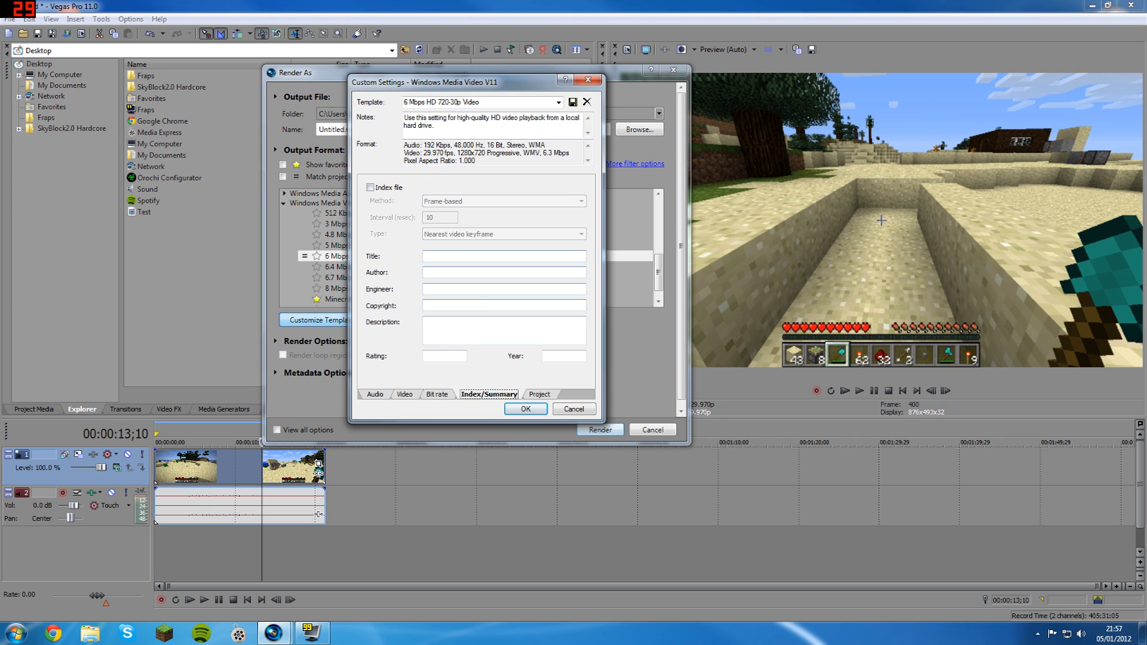
click(539, 394)
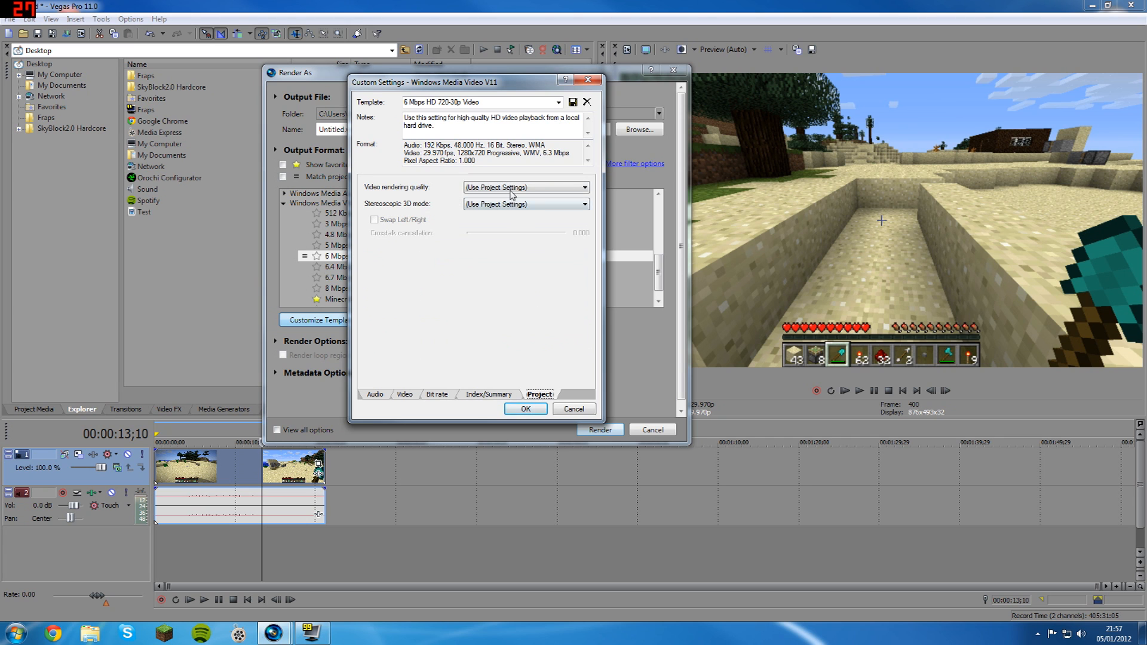
click(524, 187)
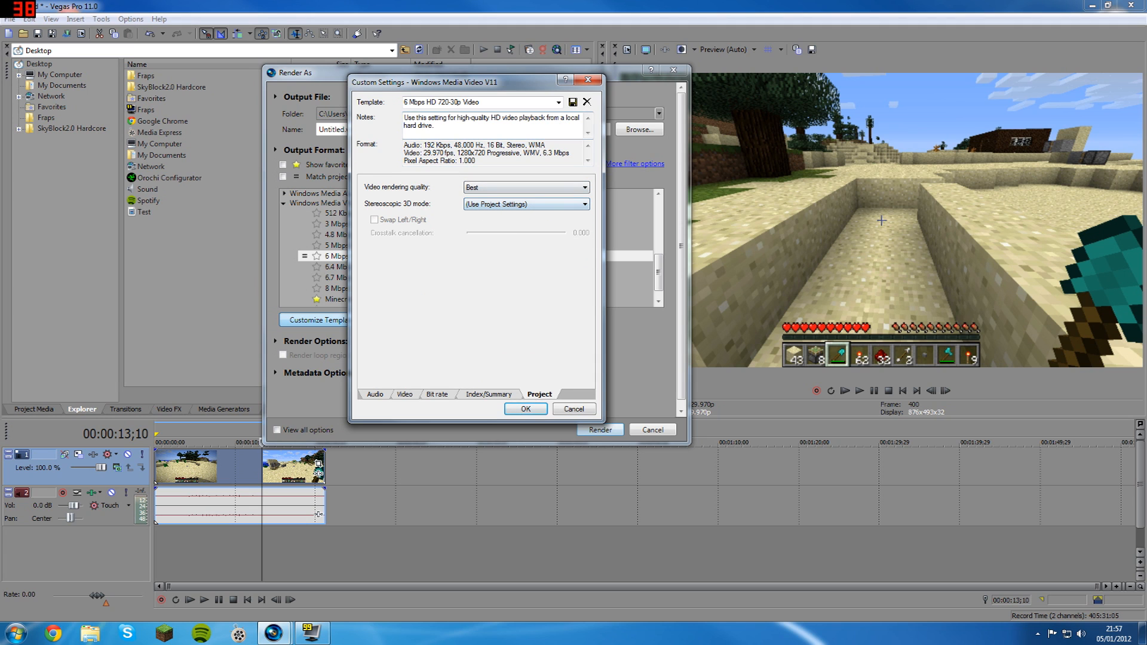
text(Mine)
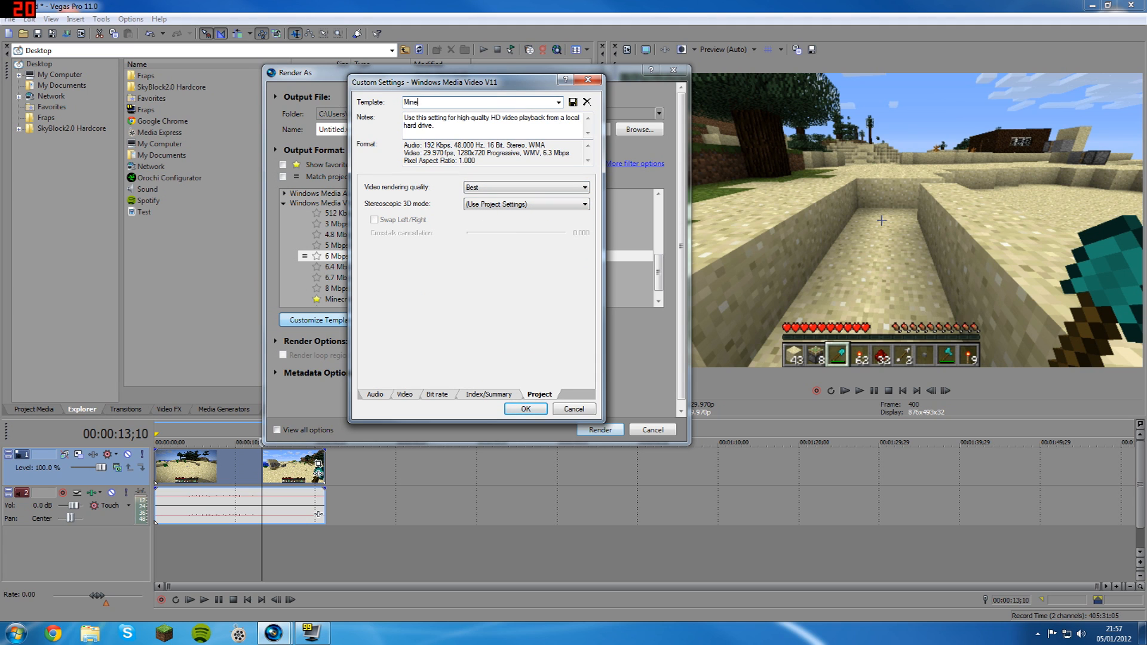
key(BackSpace)
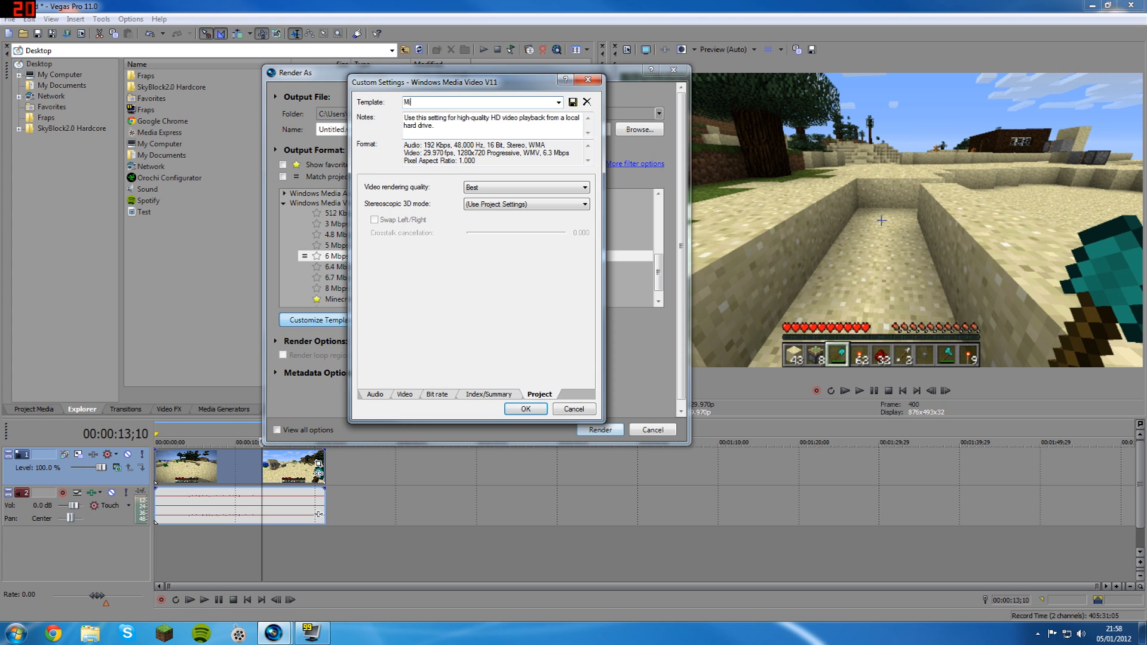
text(youtube H)
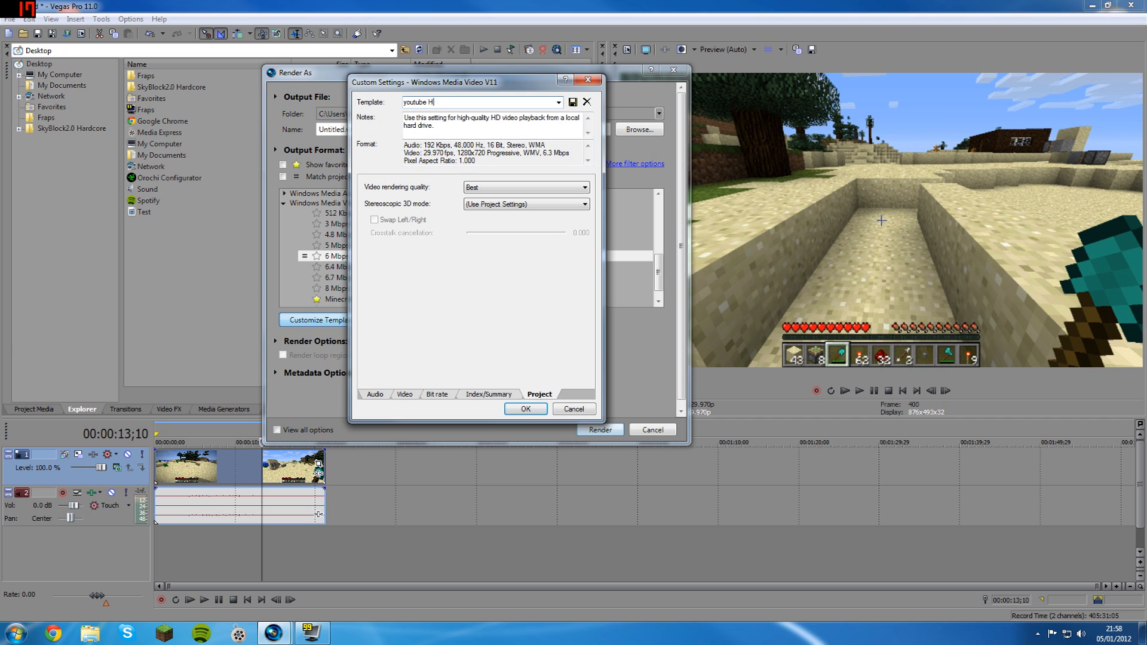
click(573, 102)
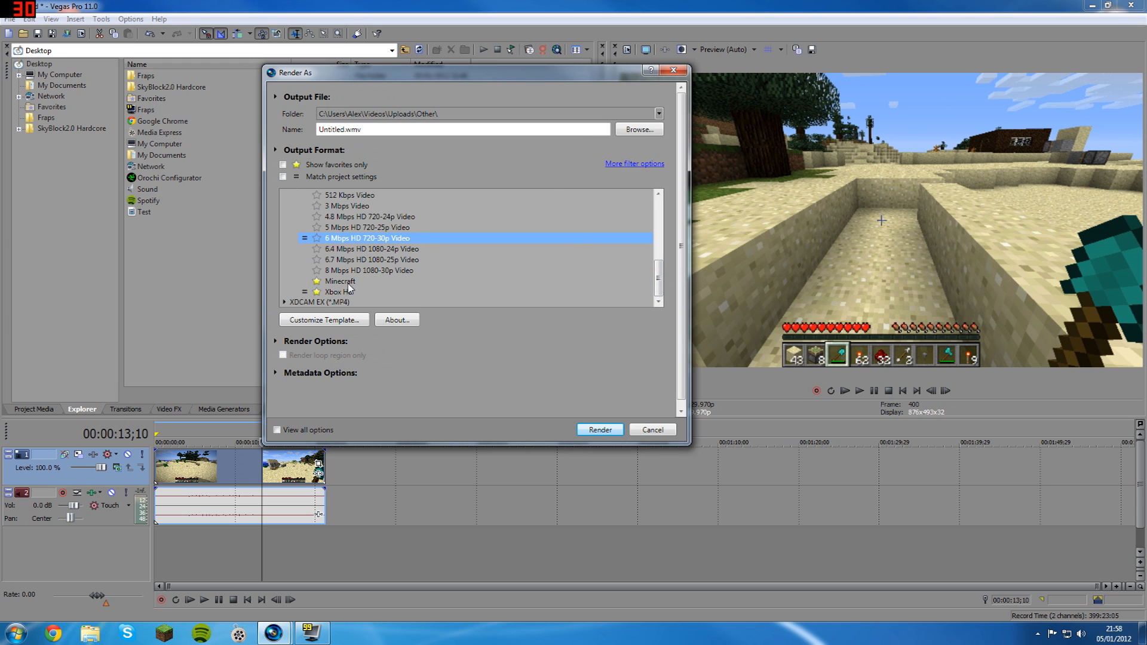
Render test.wmv to the Desktop using the Minecraft template.
click(339, 281)
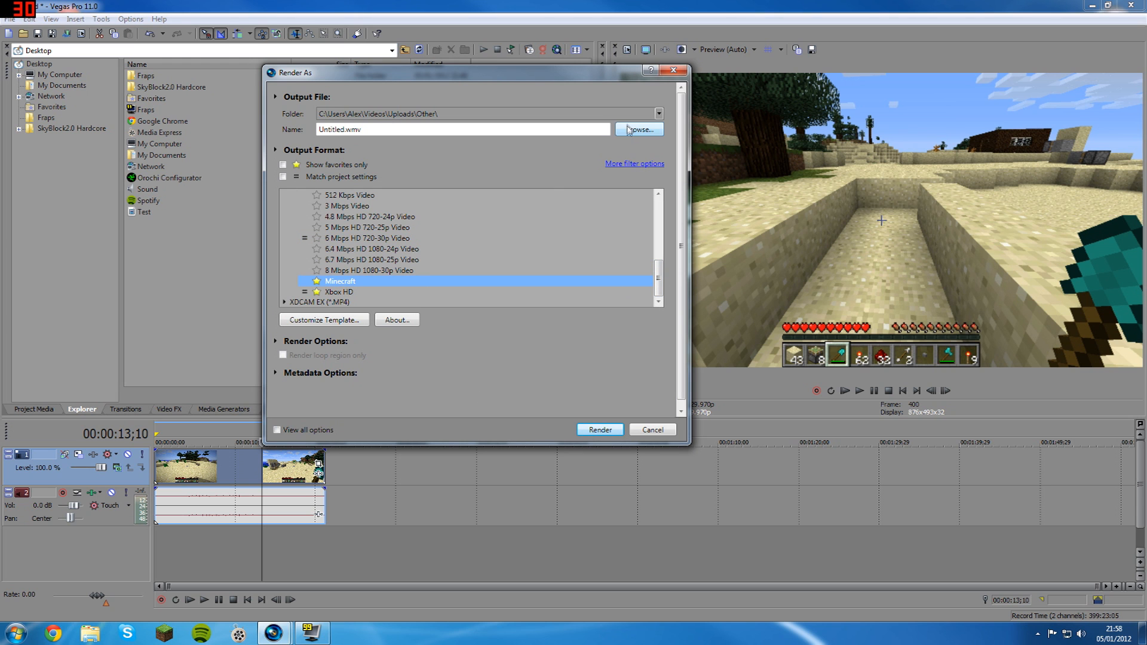
click(637, 130)
text(Until)
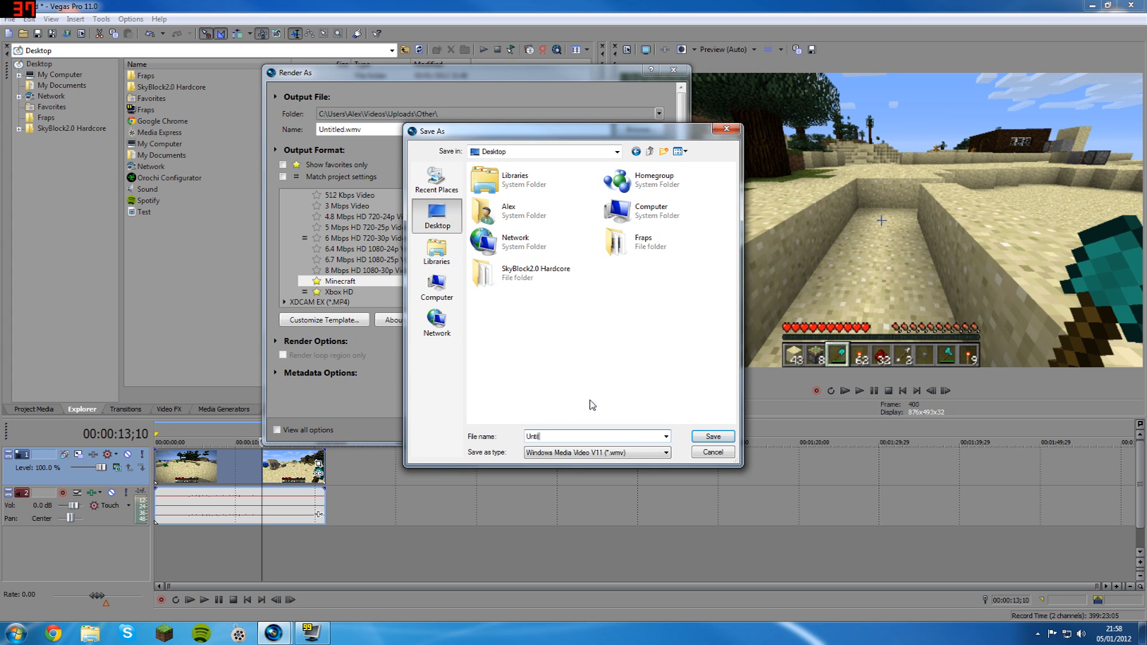
click(710, 436)
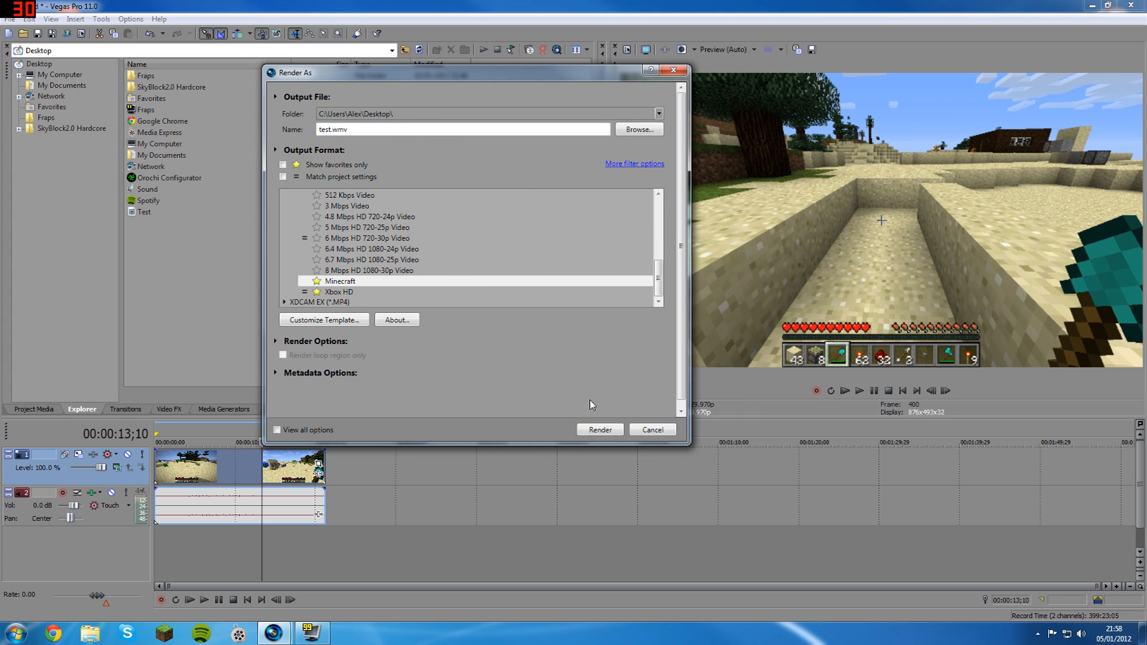
click(599, 430)
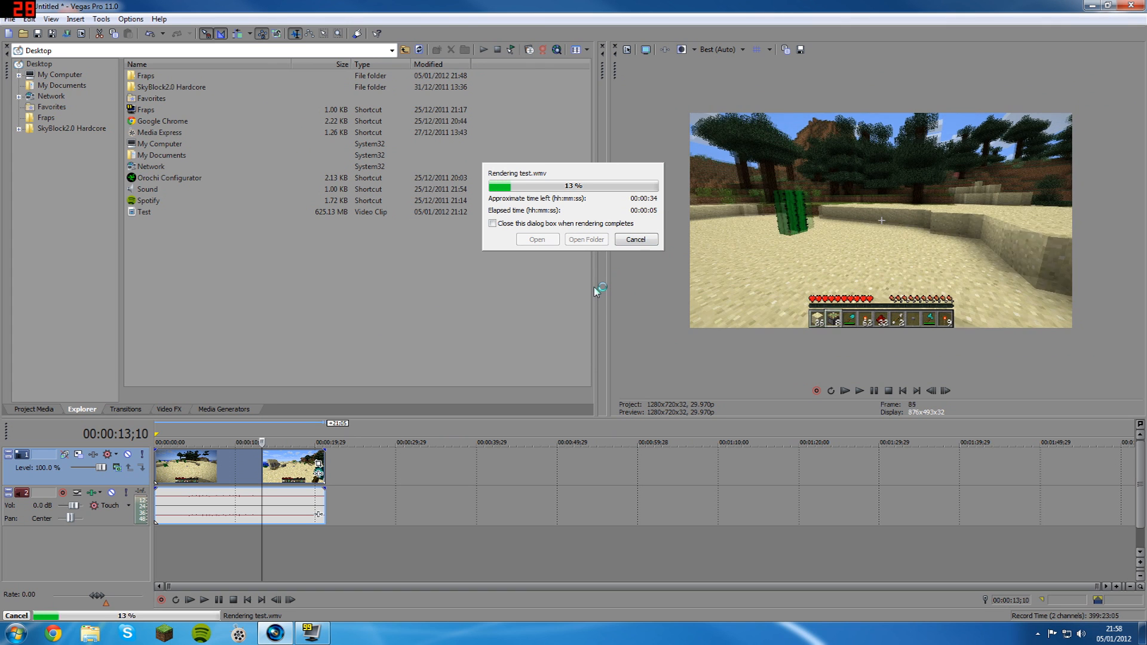
Cancel the running render, dismiss the progress dialog and close Vegas Pro.
click(635, 239)
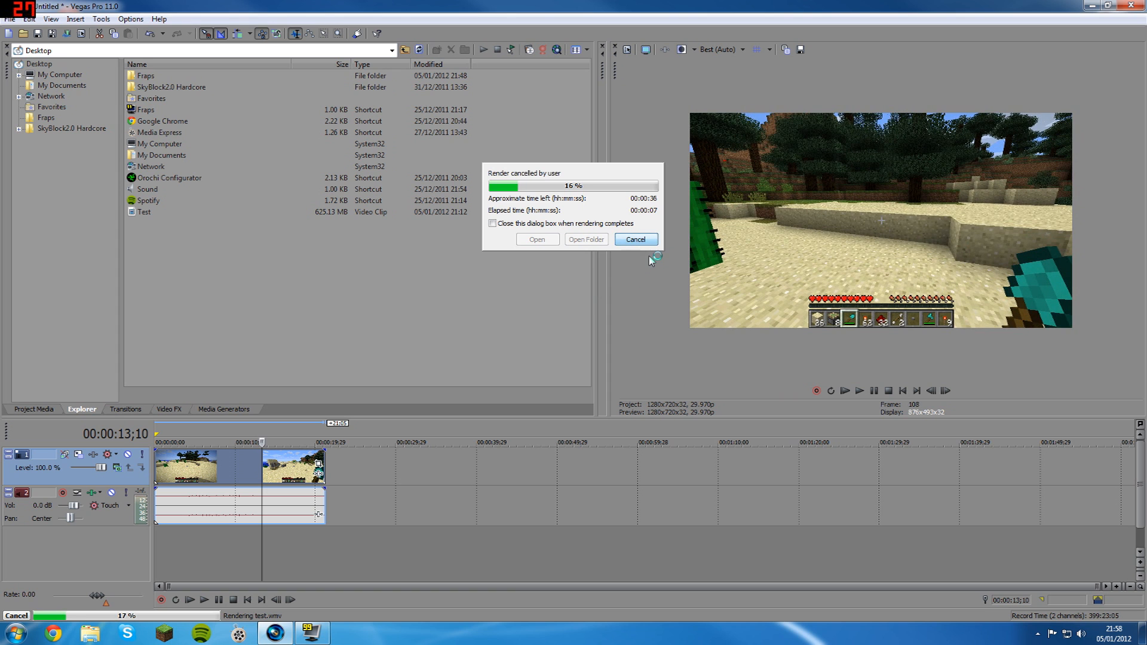
click(635, 238)
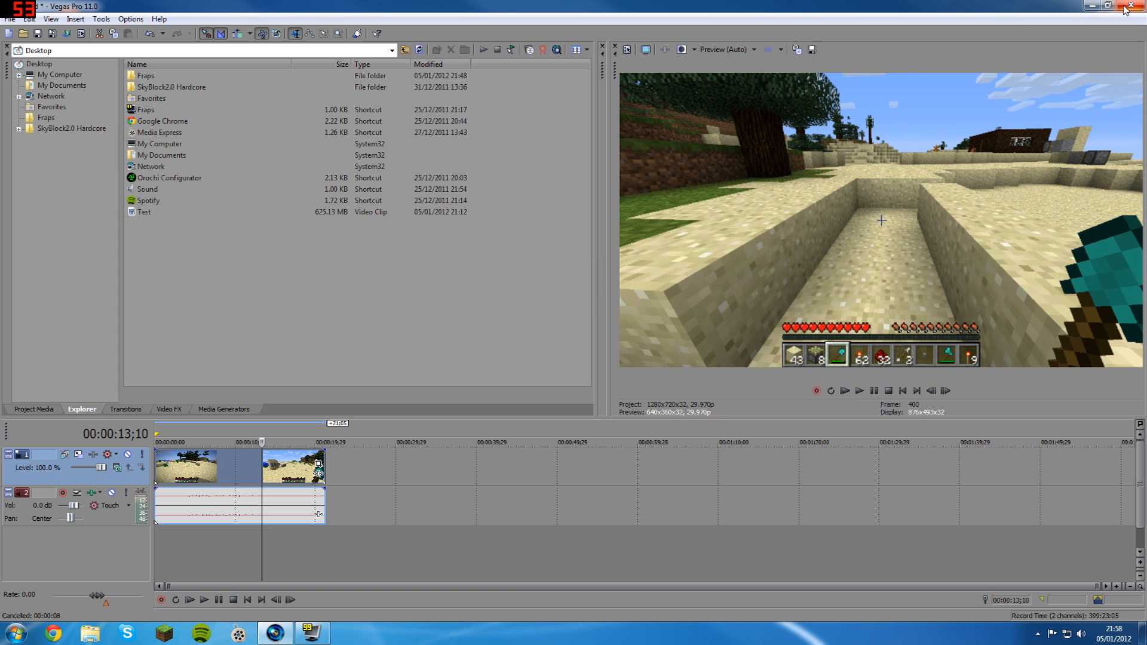
click(1137, 6)
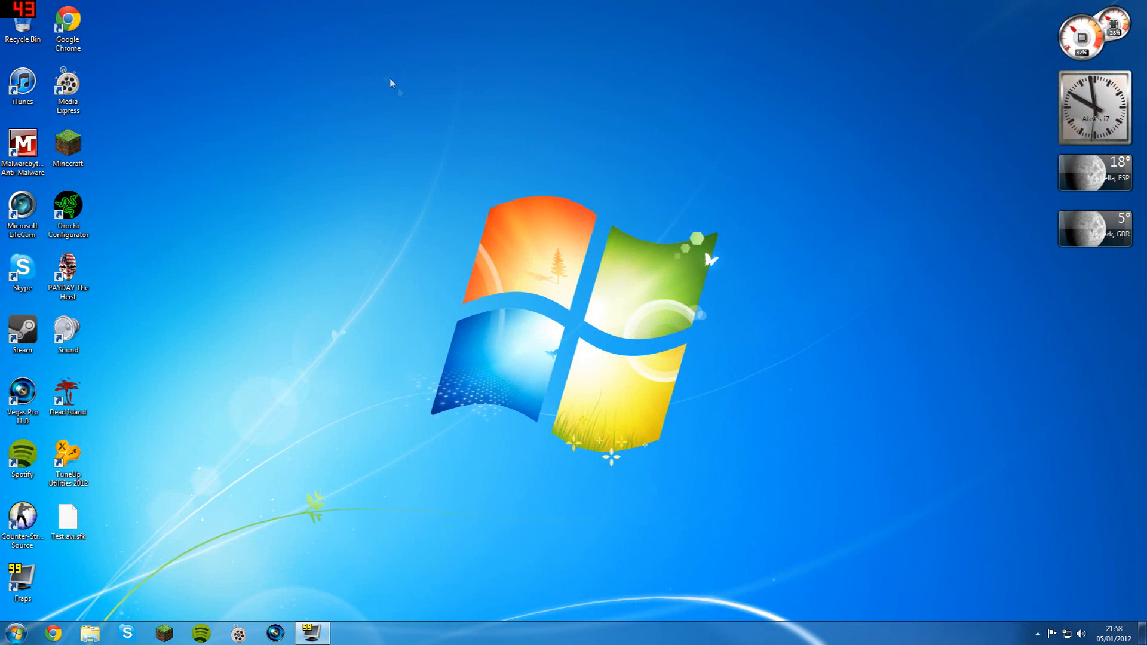
mouse_move(310, 364)
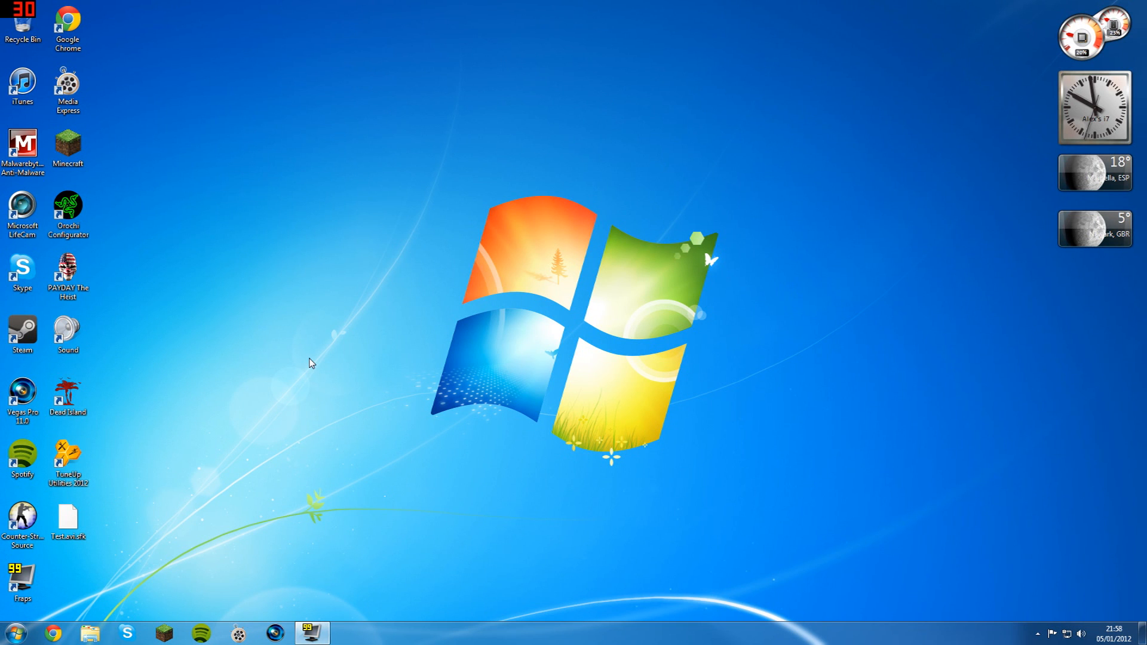